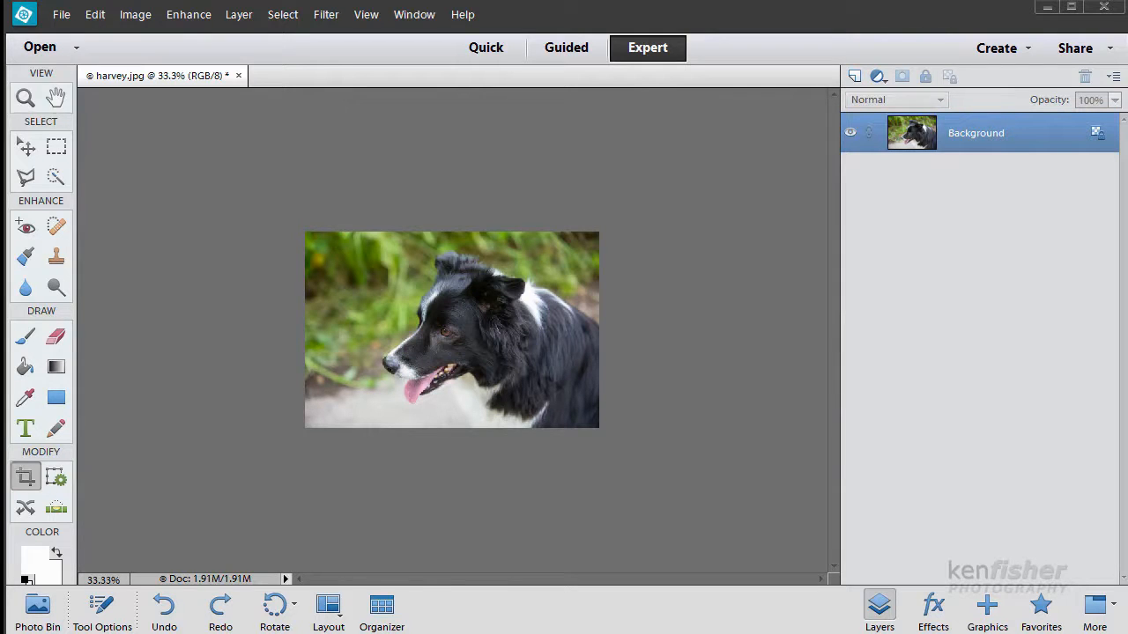
mouse_move(659, 469)
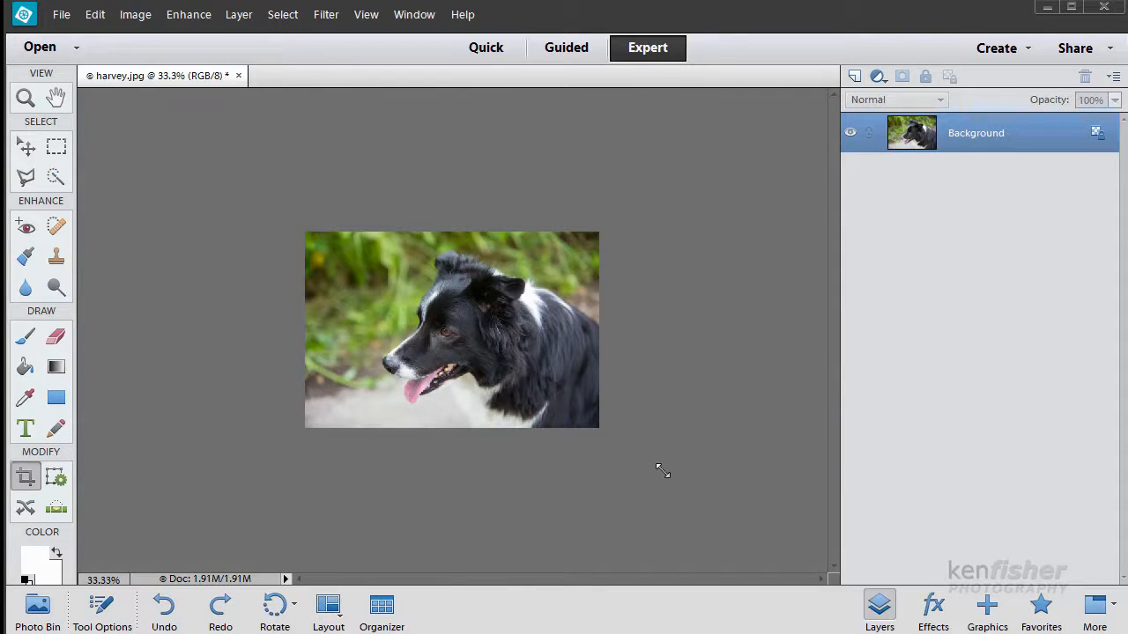
mouse_move(726, 440)
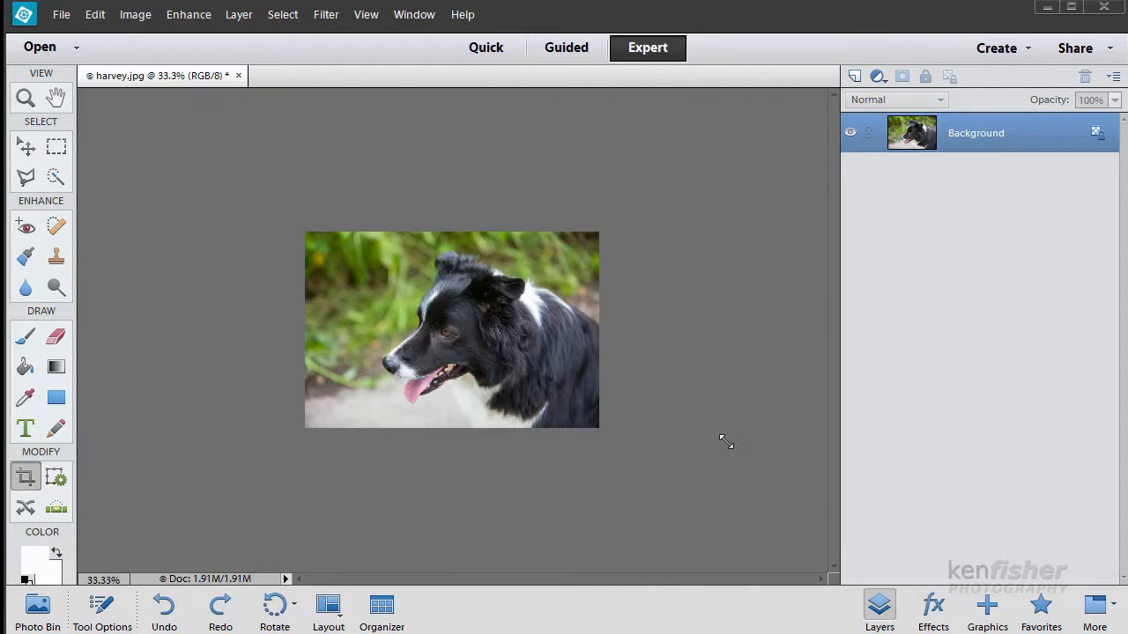
mouse_move(716, 479)
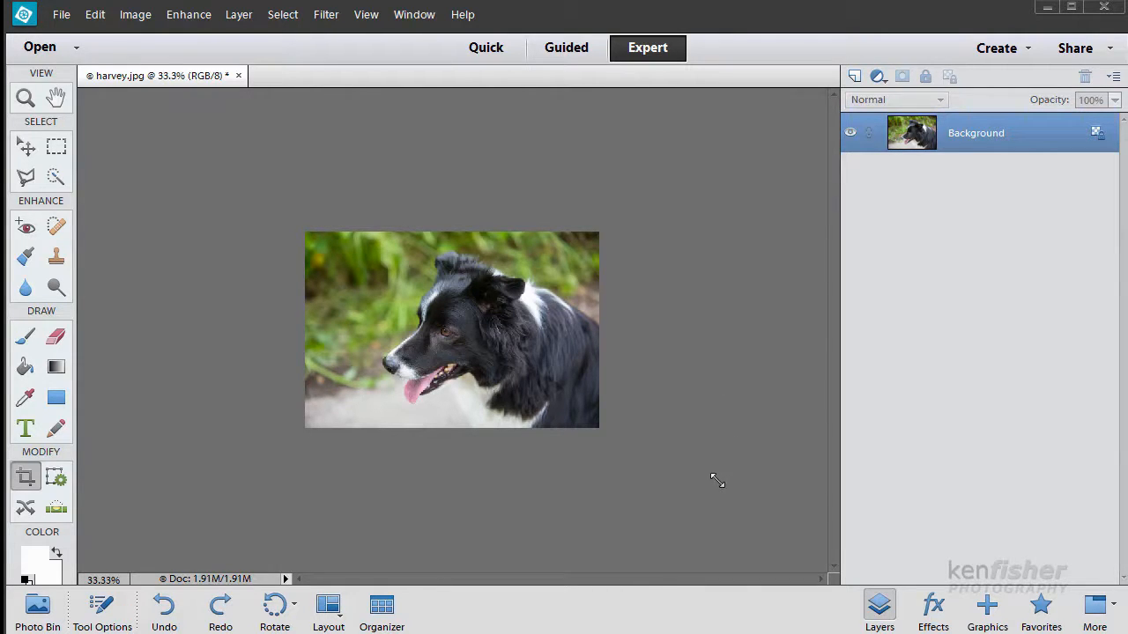
mouse_move(456, 273)
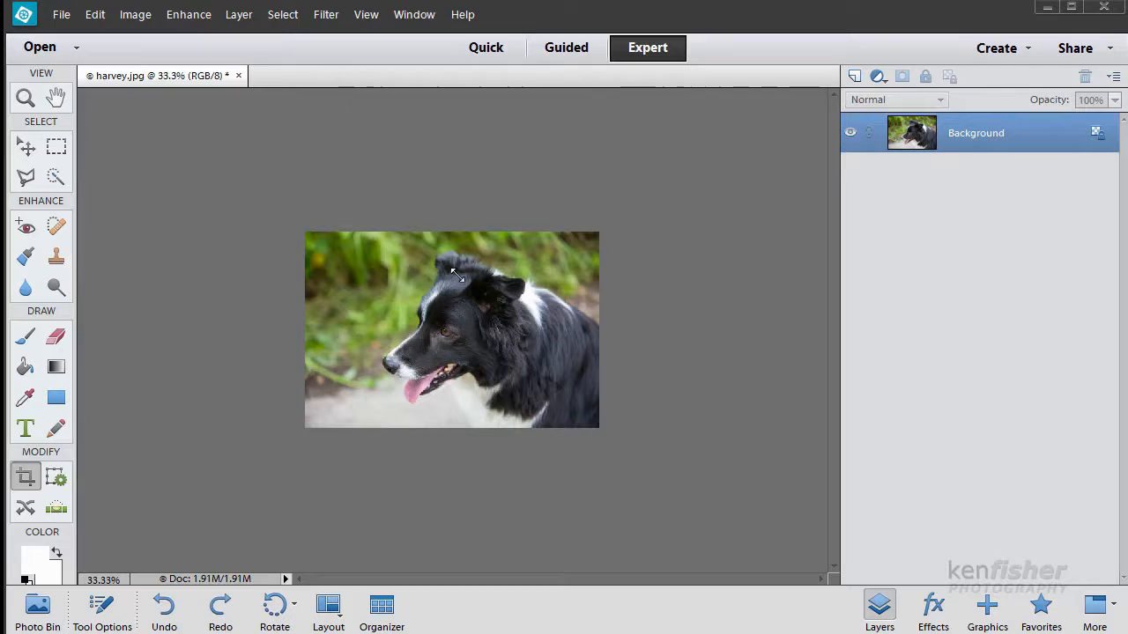
mouse_move(703, 415)
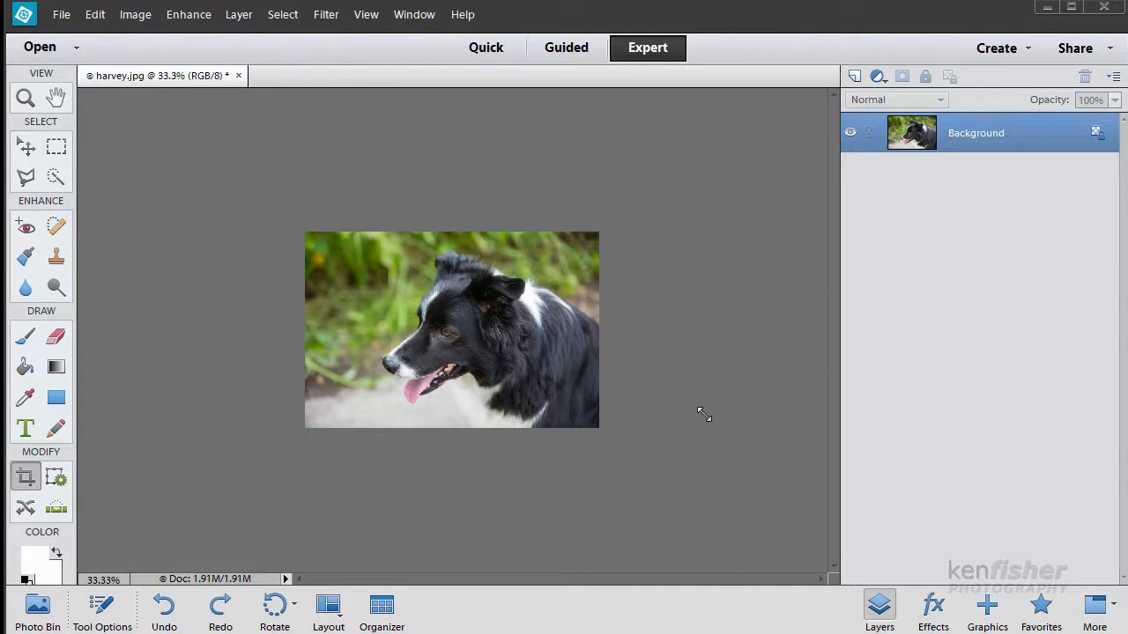
mouse_move(465, 468)
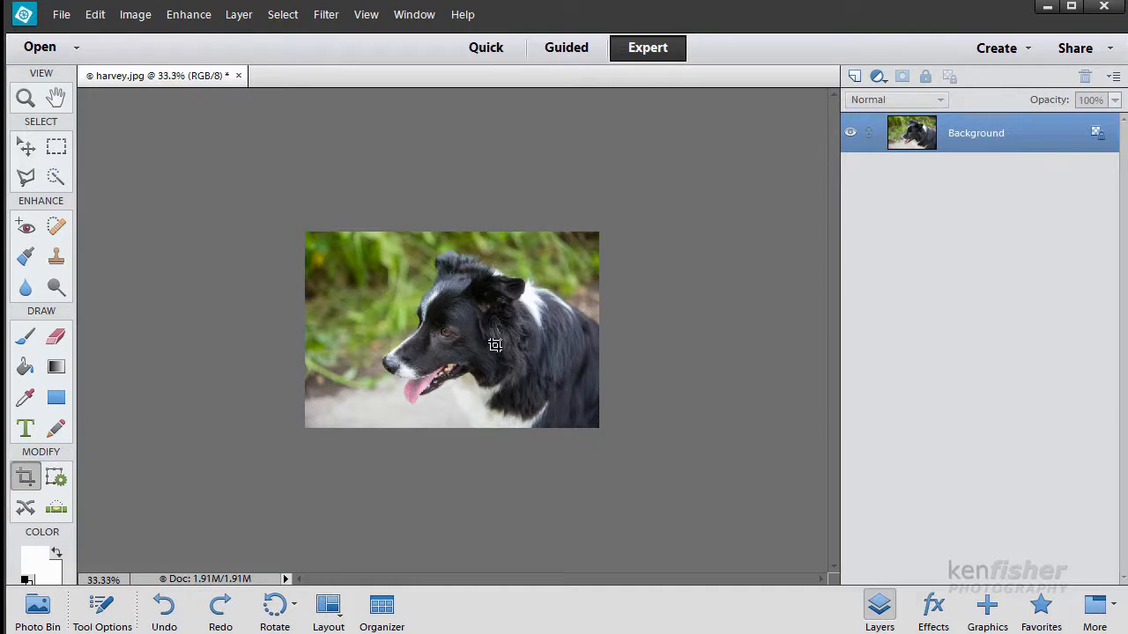
mouse_move(786, 356)
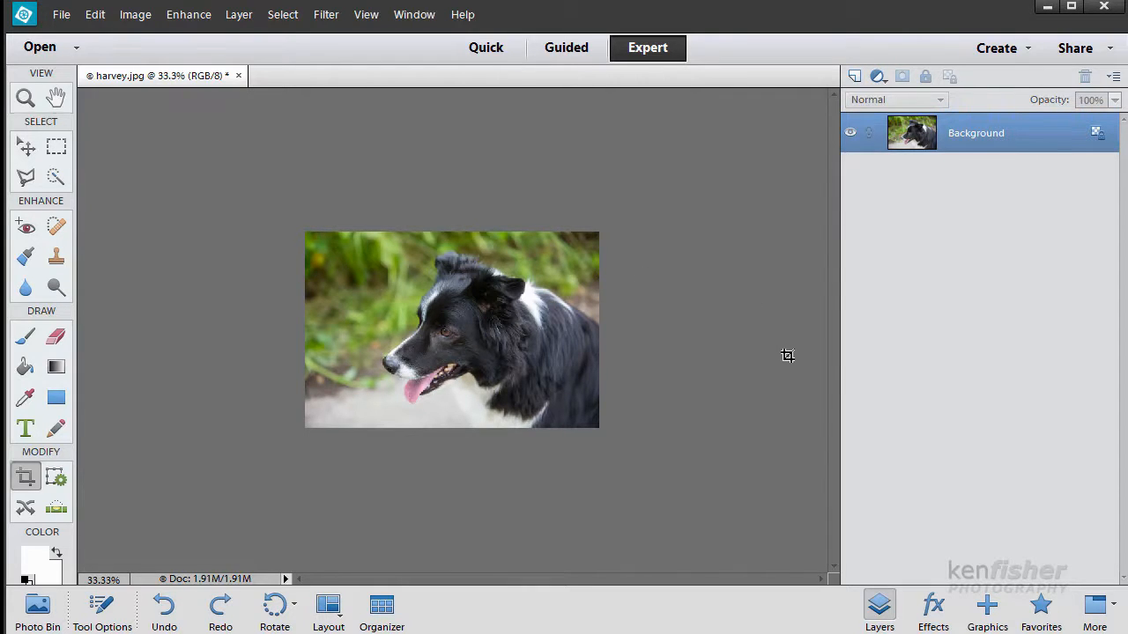
mouse_move(465, 301)
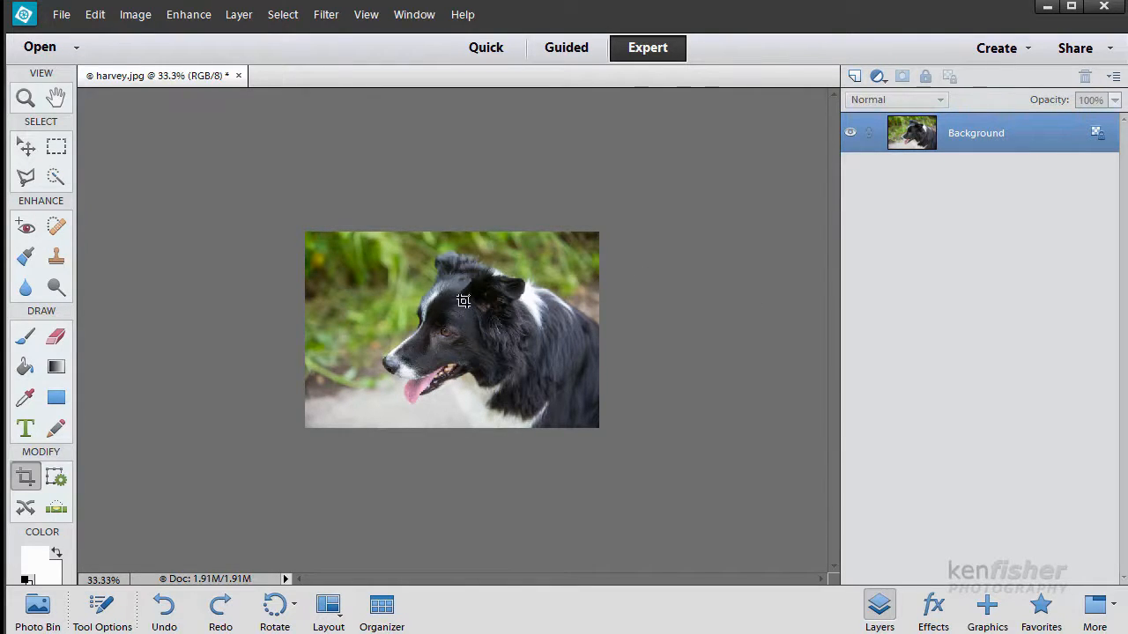
mouse_move(639, 525)
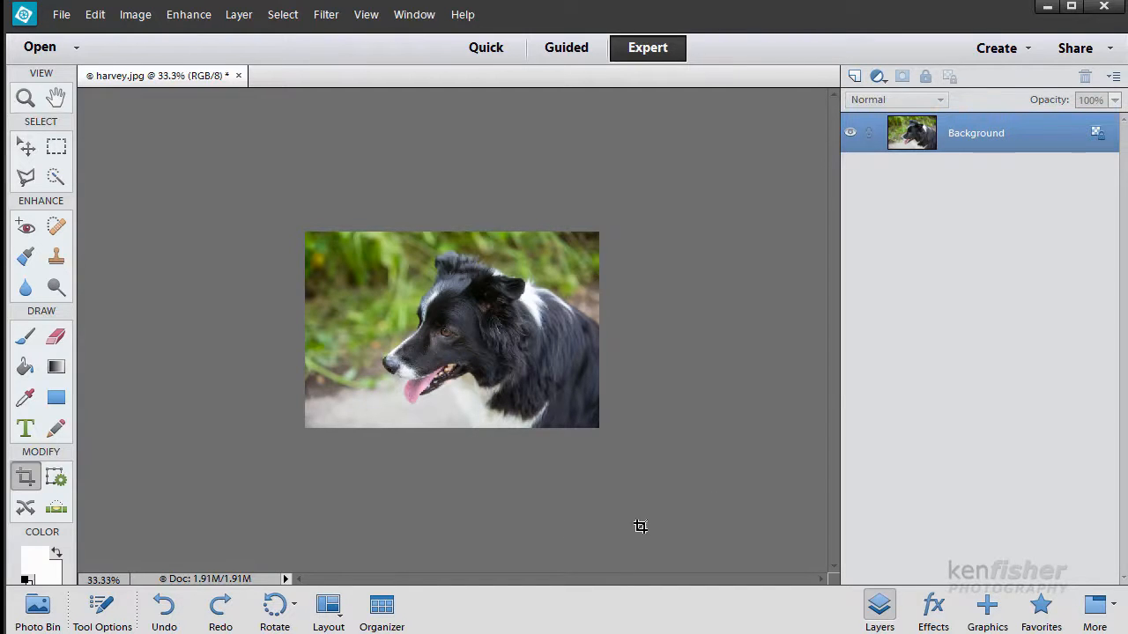
mouse_move(511, 379)
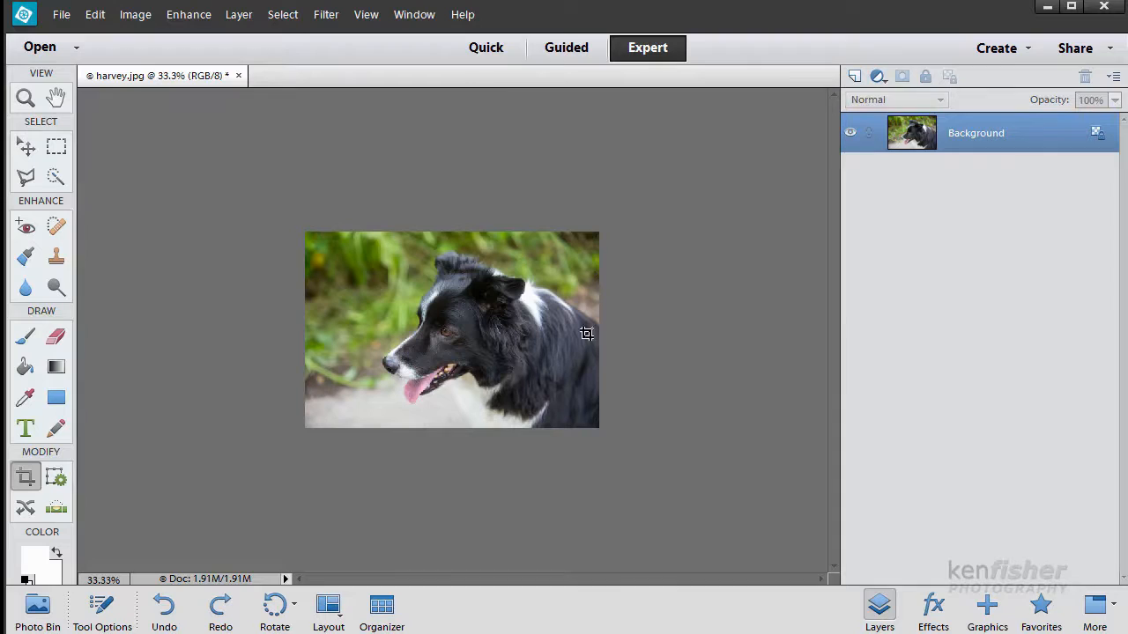
mouse_move(698, 327)
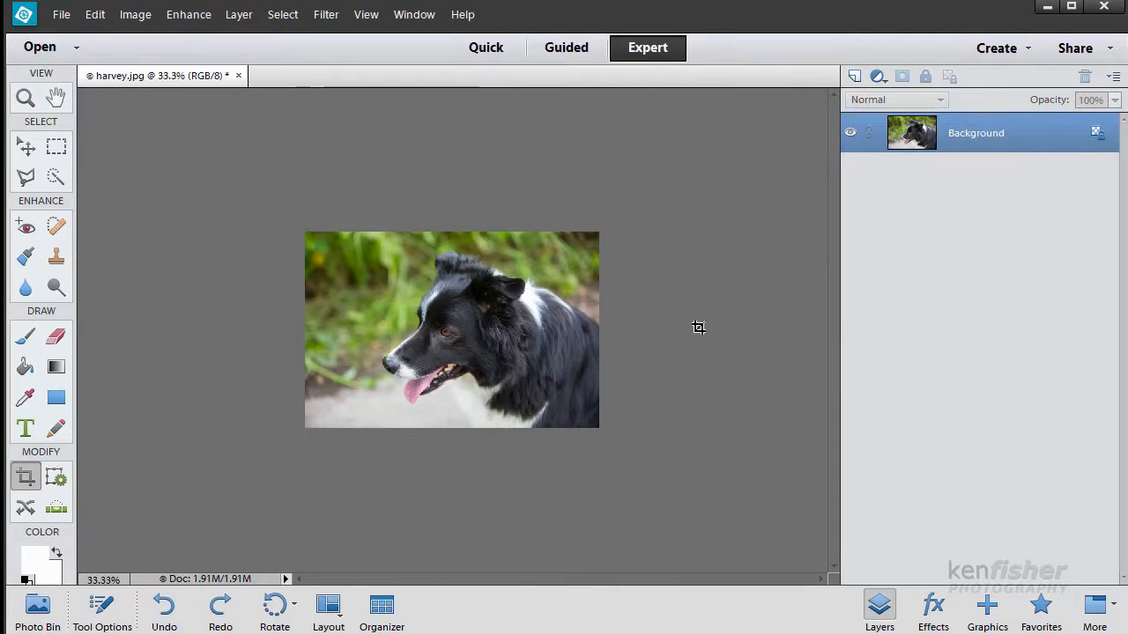
mouse_move(546, 349)
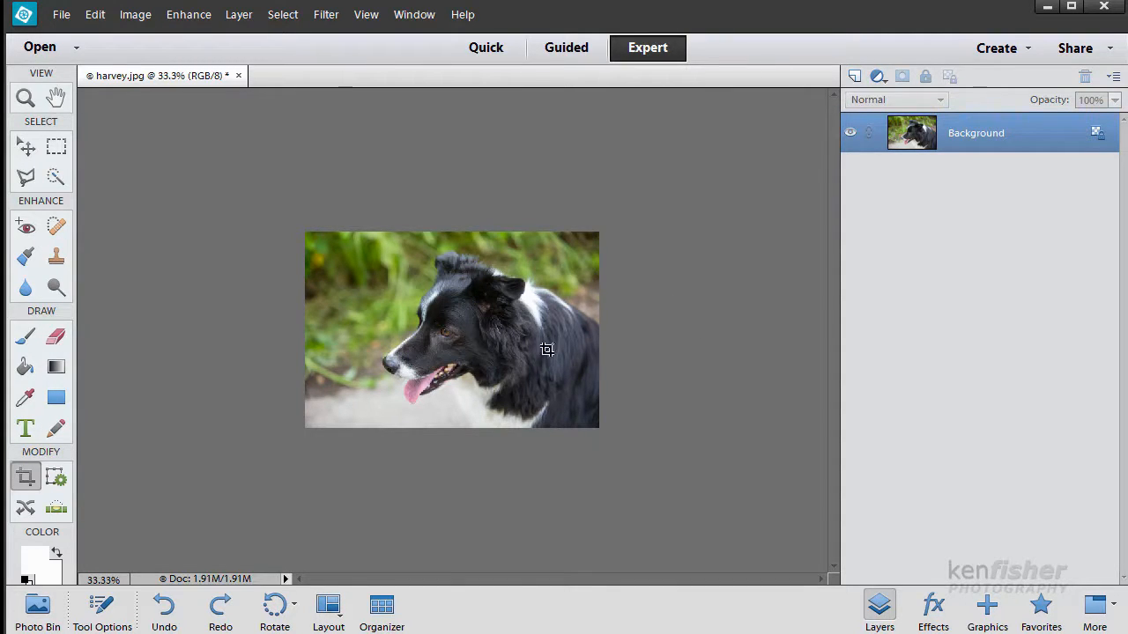
mouse_move(682, 317)
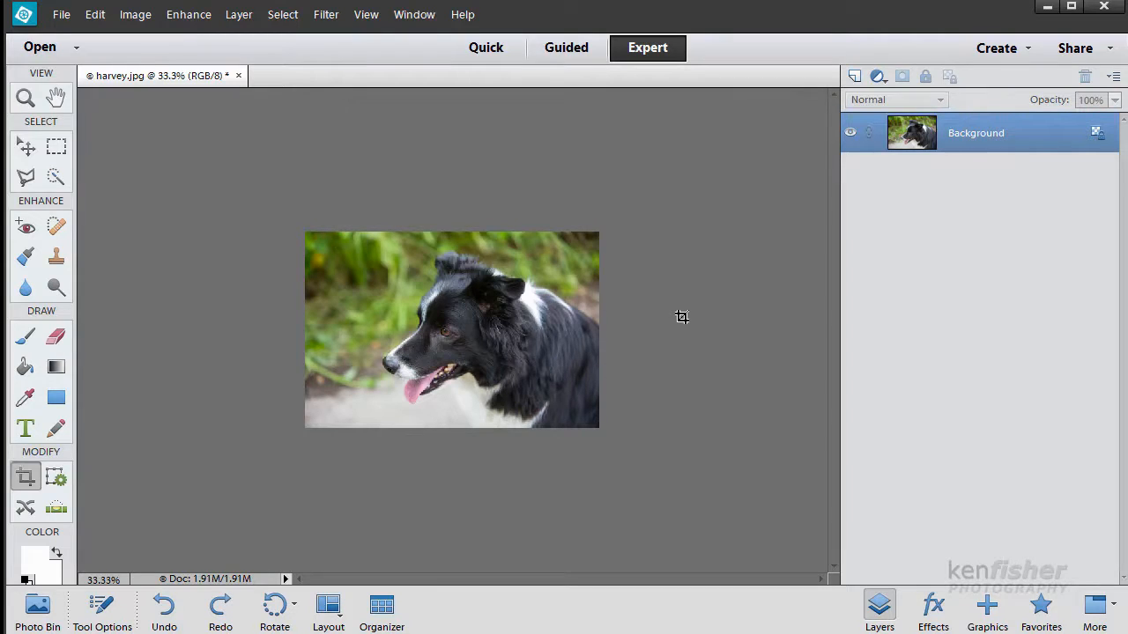
mouse_move(710, 317)
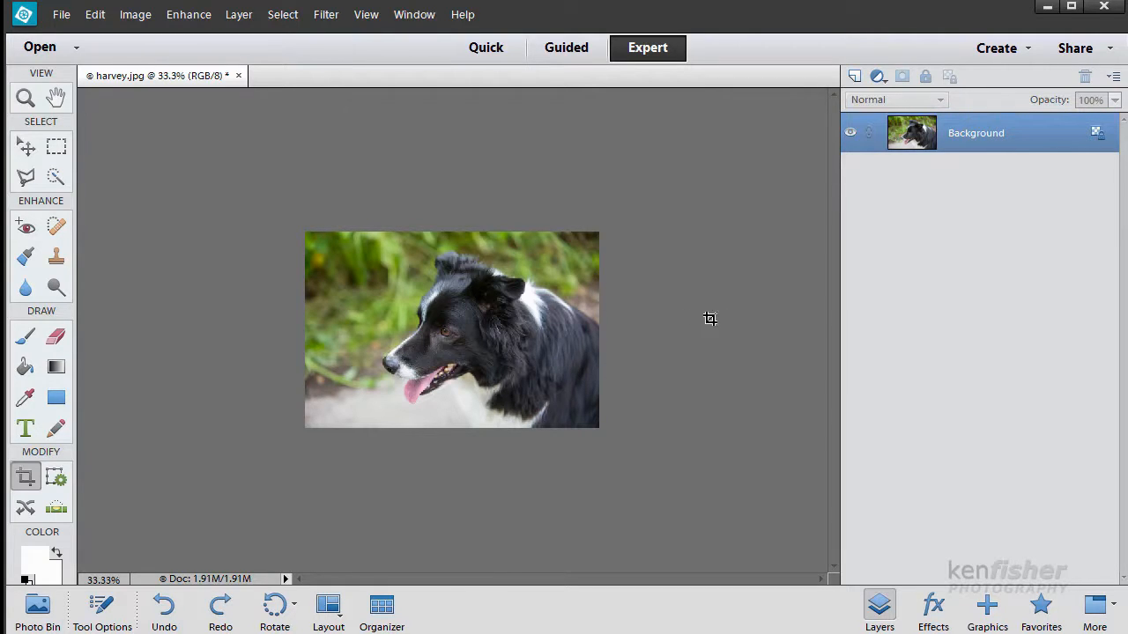
mouse_move(596, 340)
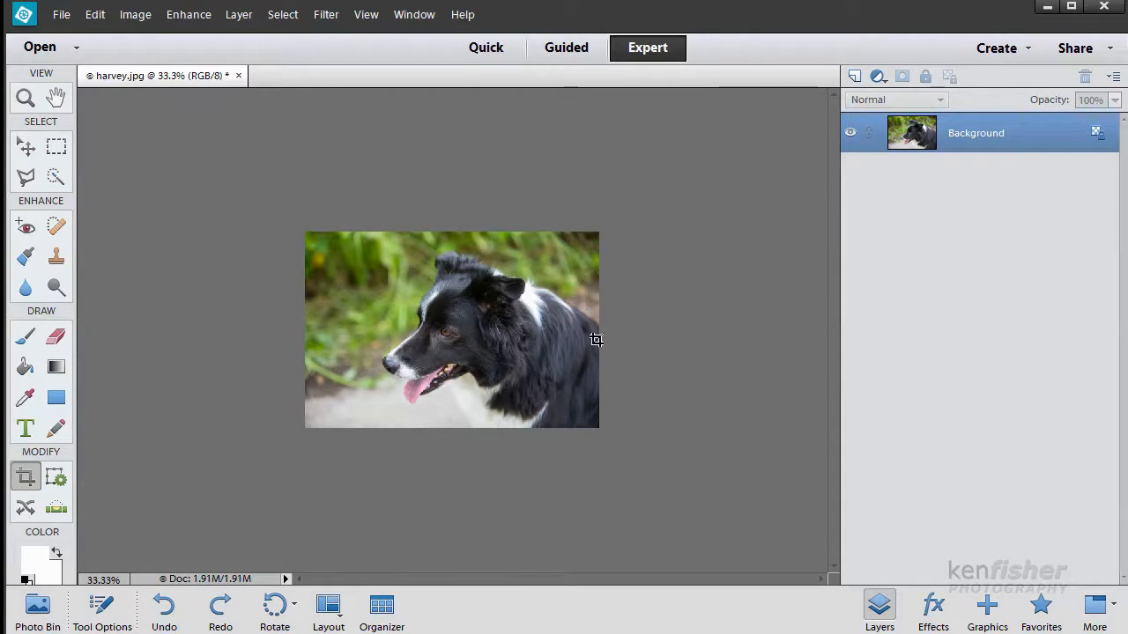
mouse_move(446, 310)
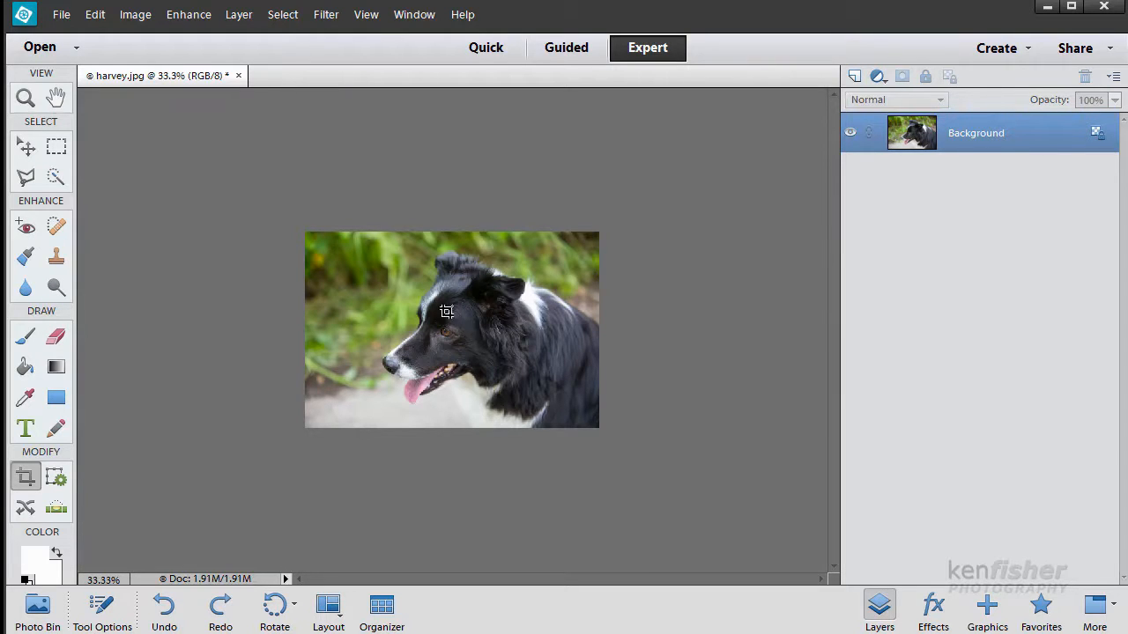
mouse_move(804, 321)
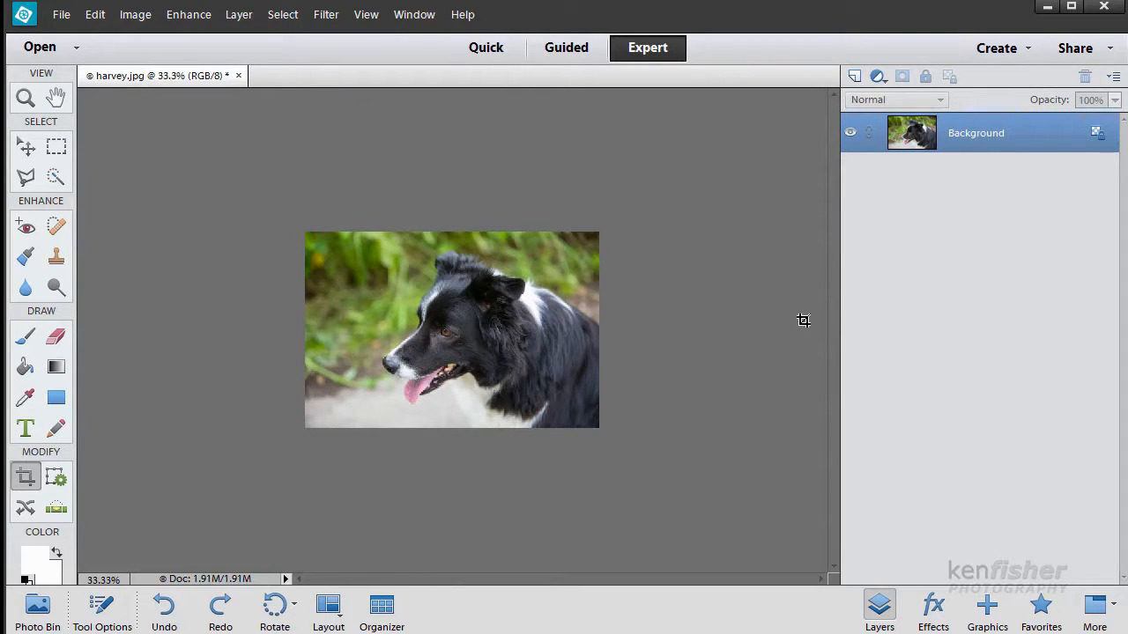
mouse_move(801, 333)
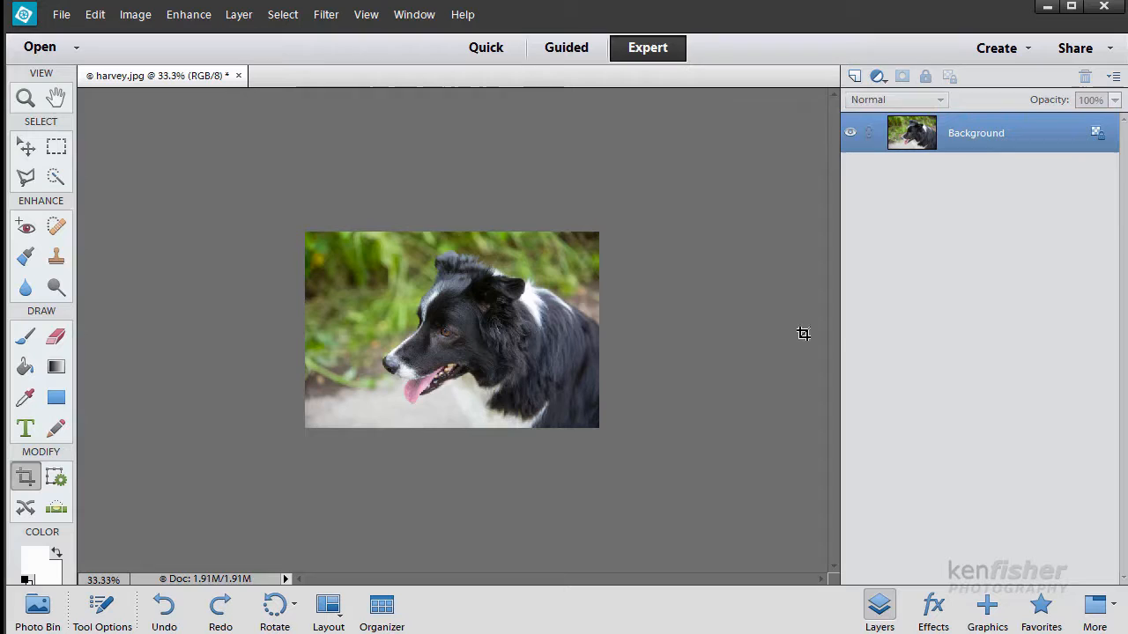
mouse_move(620, 315)
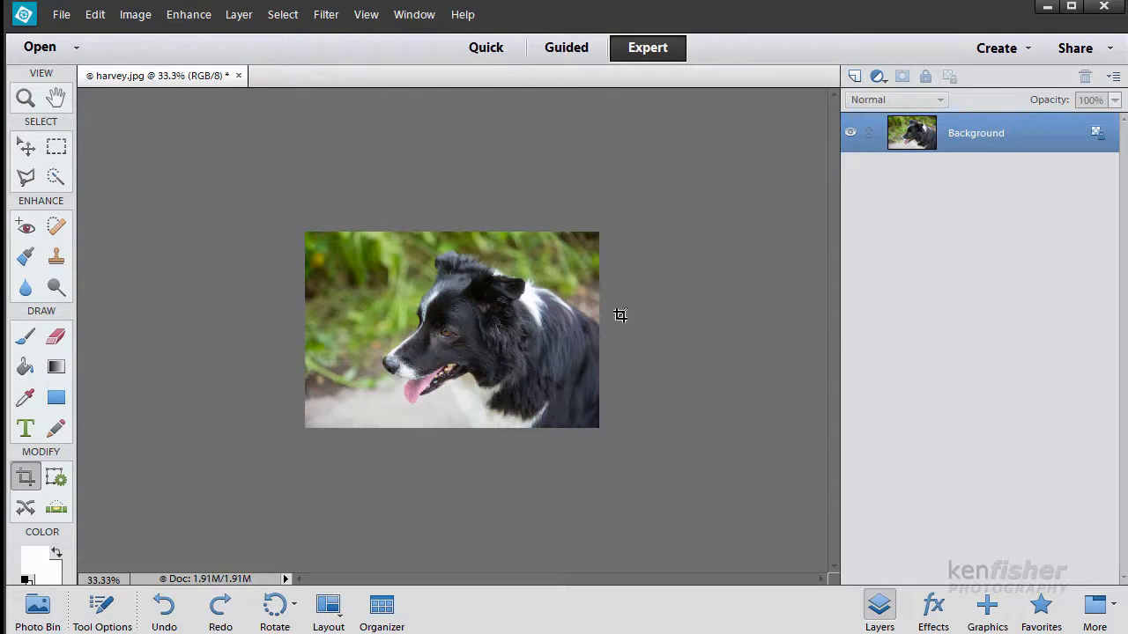
mouse_move(518, 337)
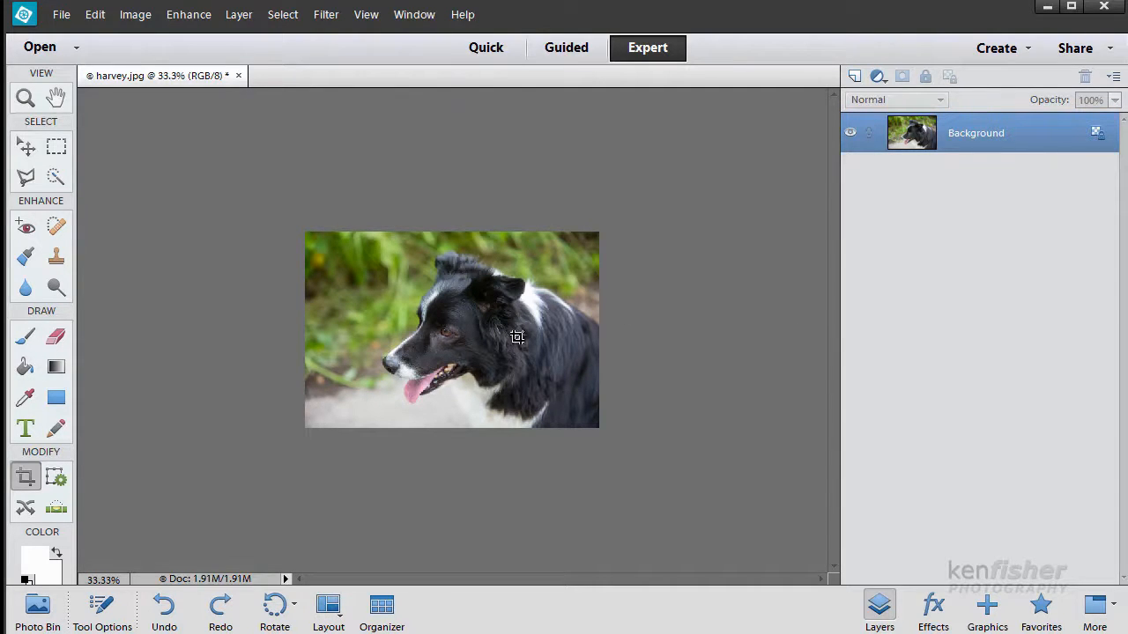
mouse_move(494, 307)
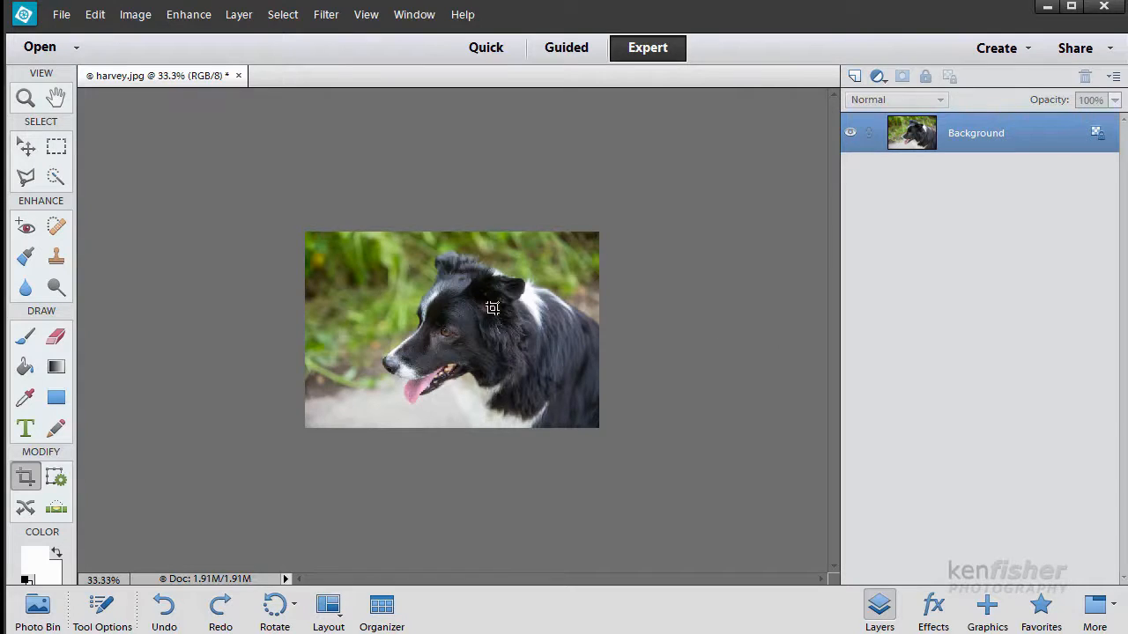
mouse_move(676, 308)
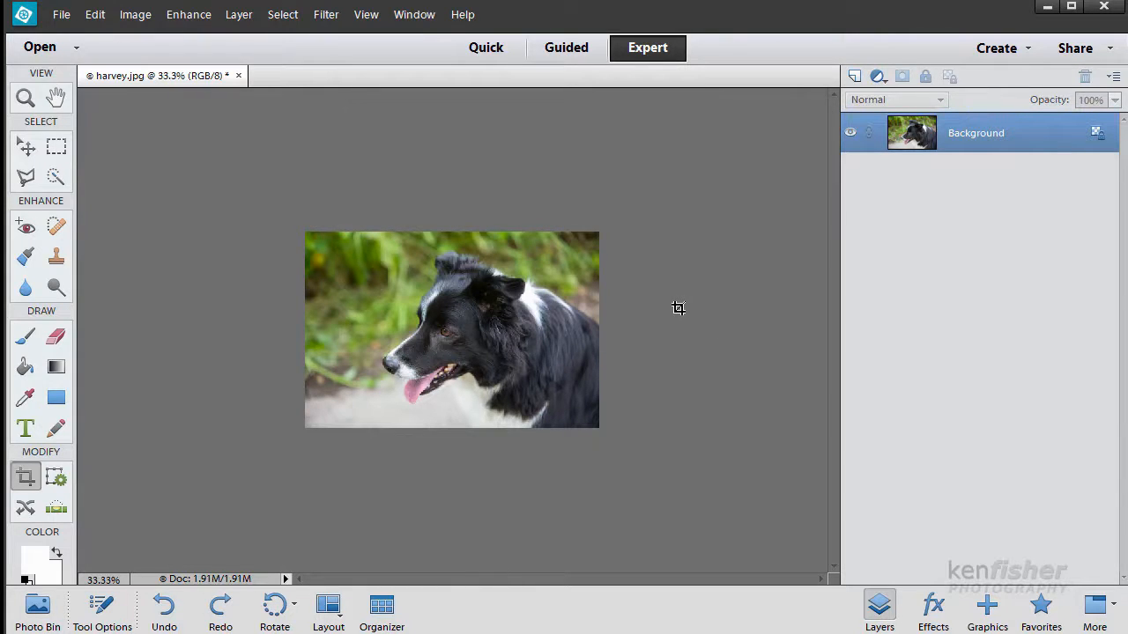
mouse_move(687, 309)
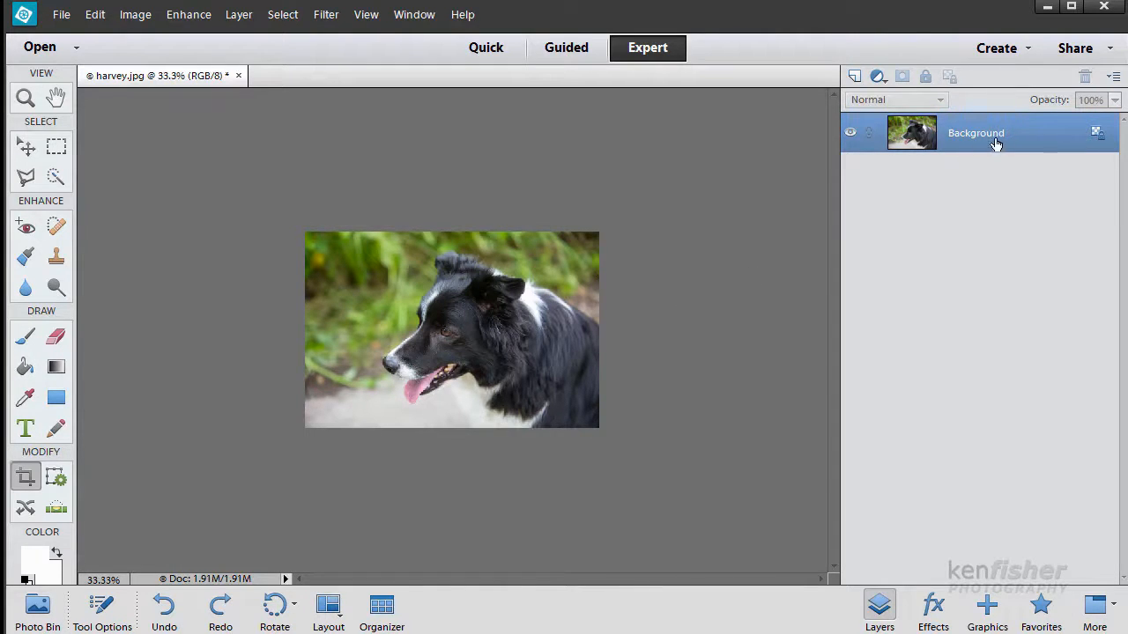
Duplicate the Background layer and start renaming the copy to flip
right_click(976, 132)
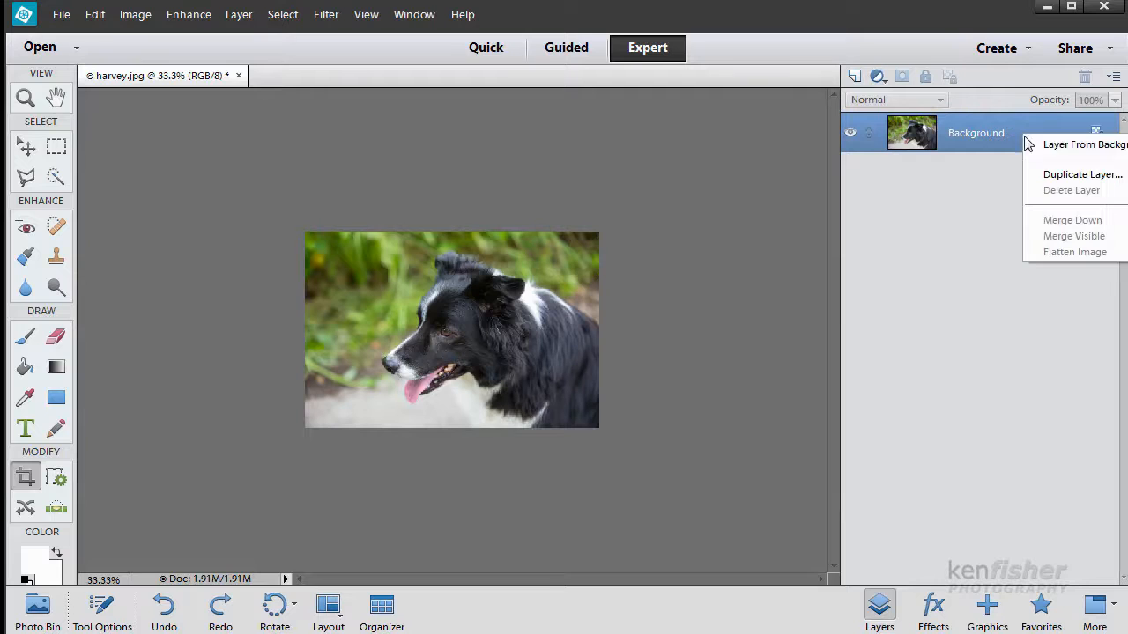
left_click(1082, 174)
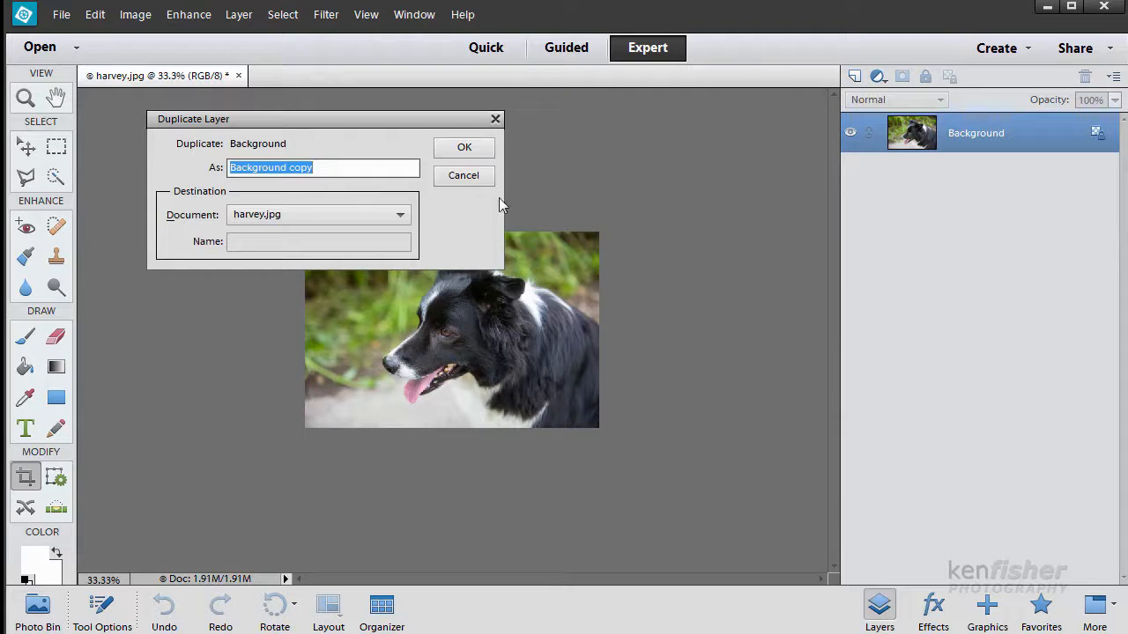
left_click(464, 148)
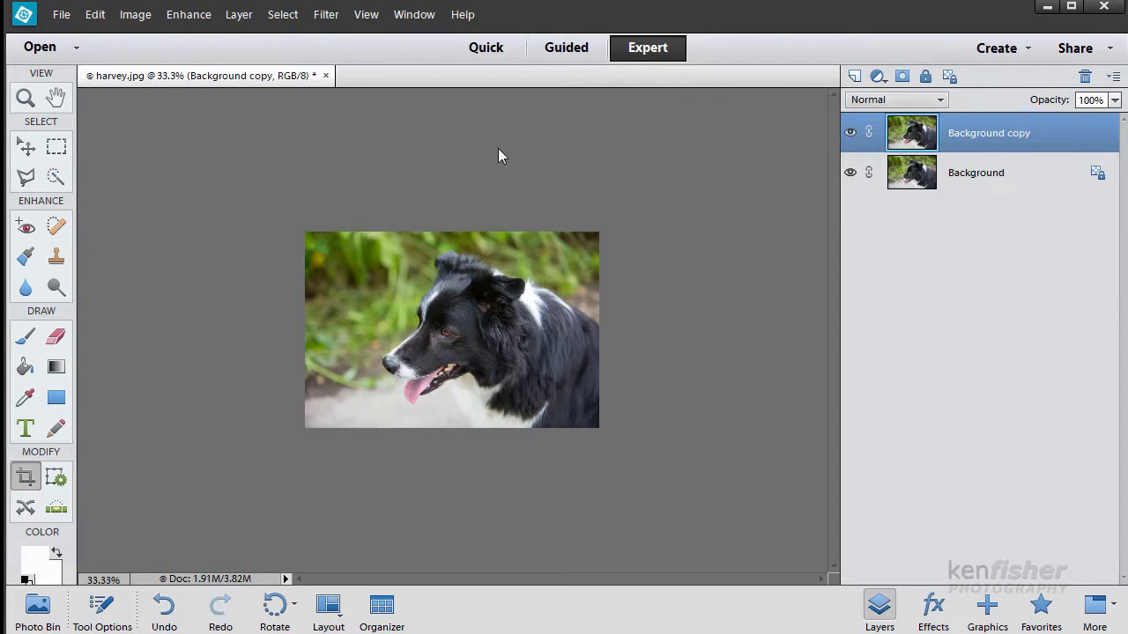
double_click(988, 134)
type("flip")
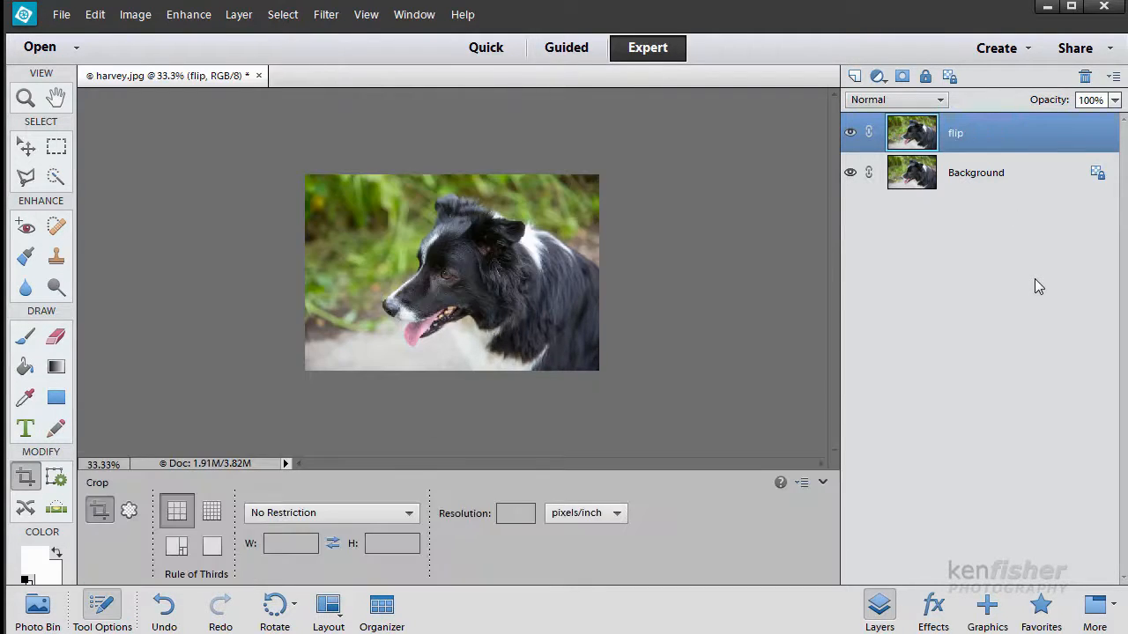
mouse_move(740, 266)
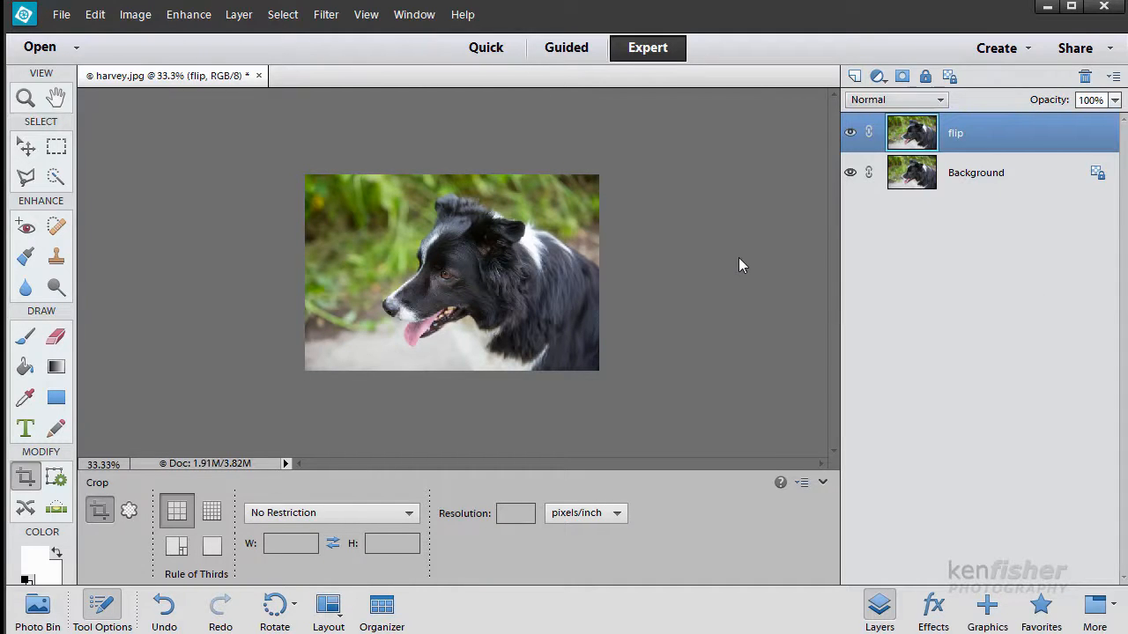
mouse_move(460, 250)
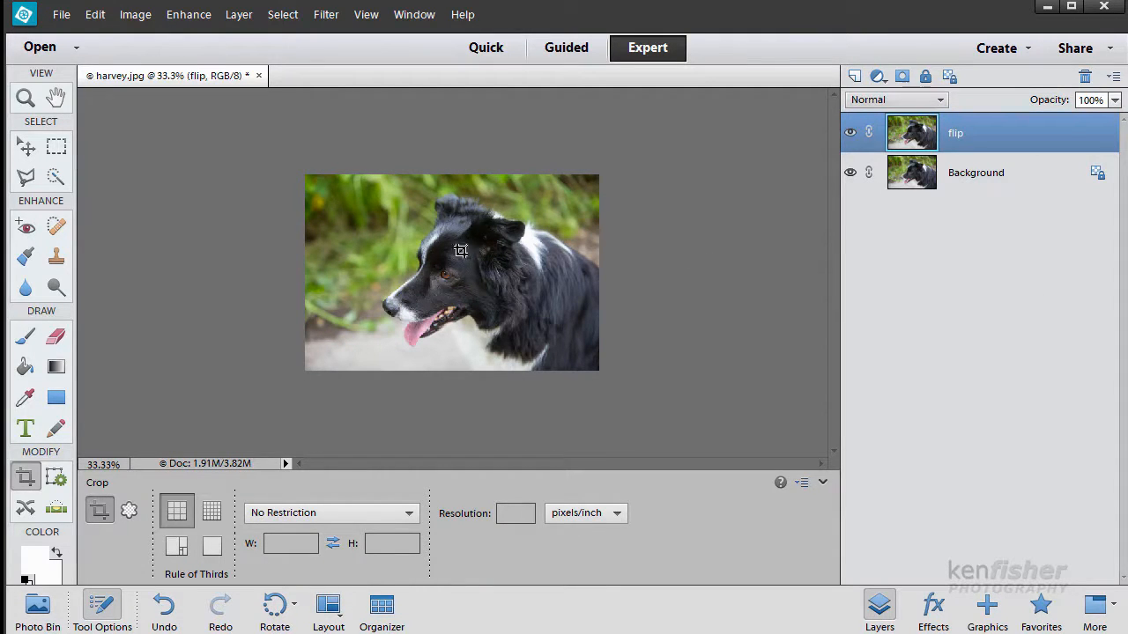
mouse_move(460, 268)
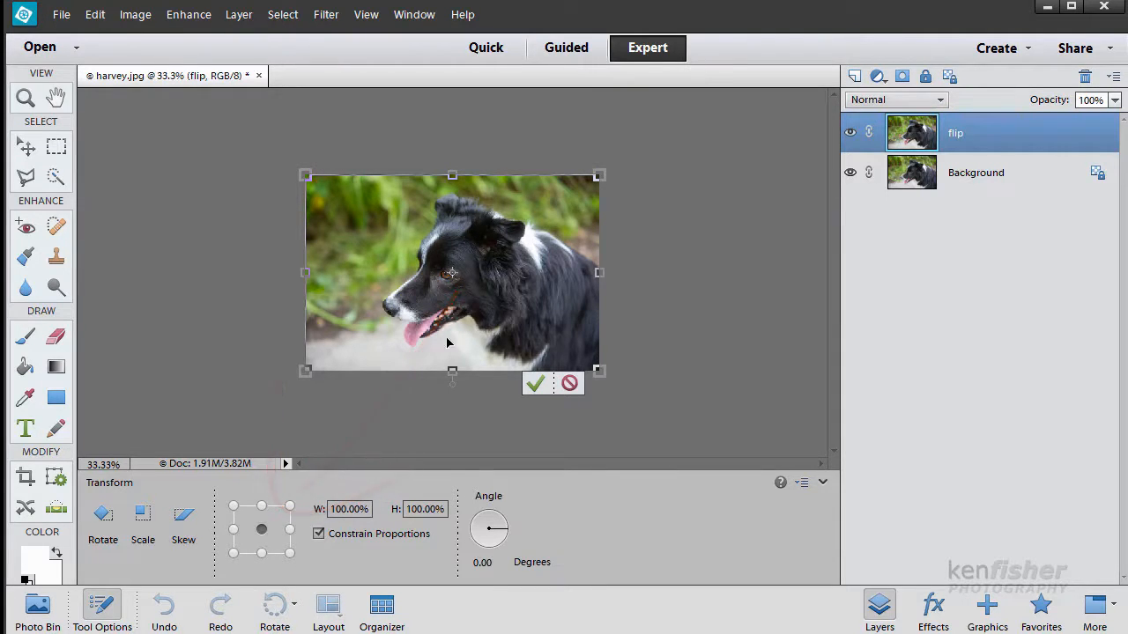
mouse_move(447, 261)
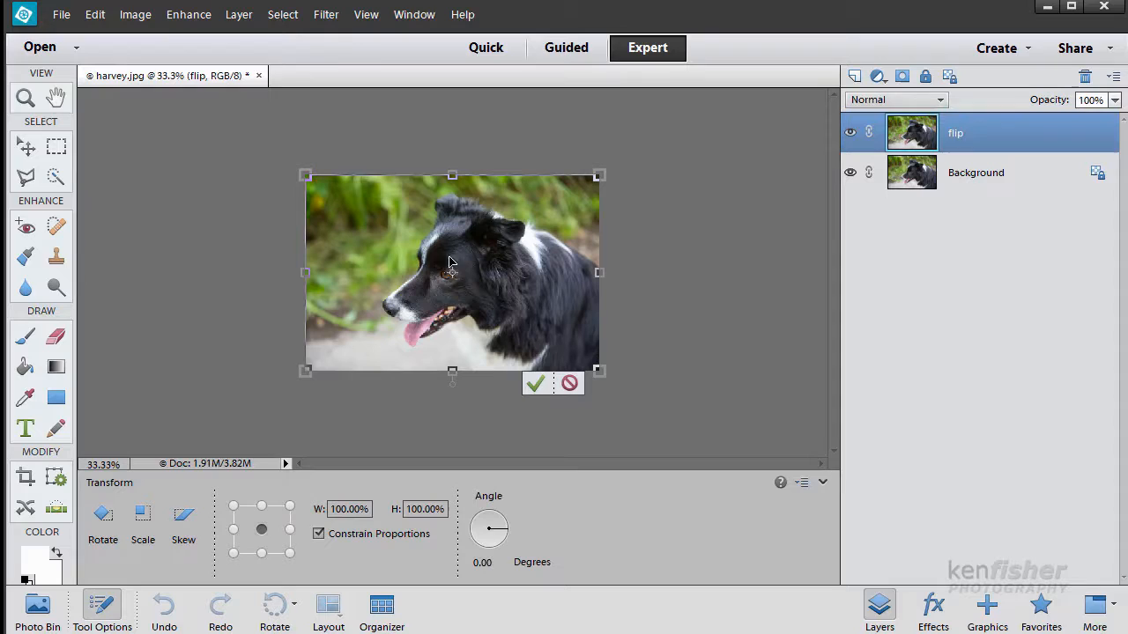
mouse_move(462, 291)
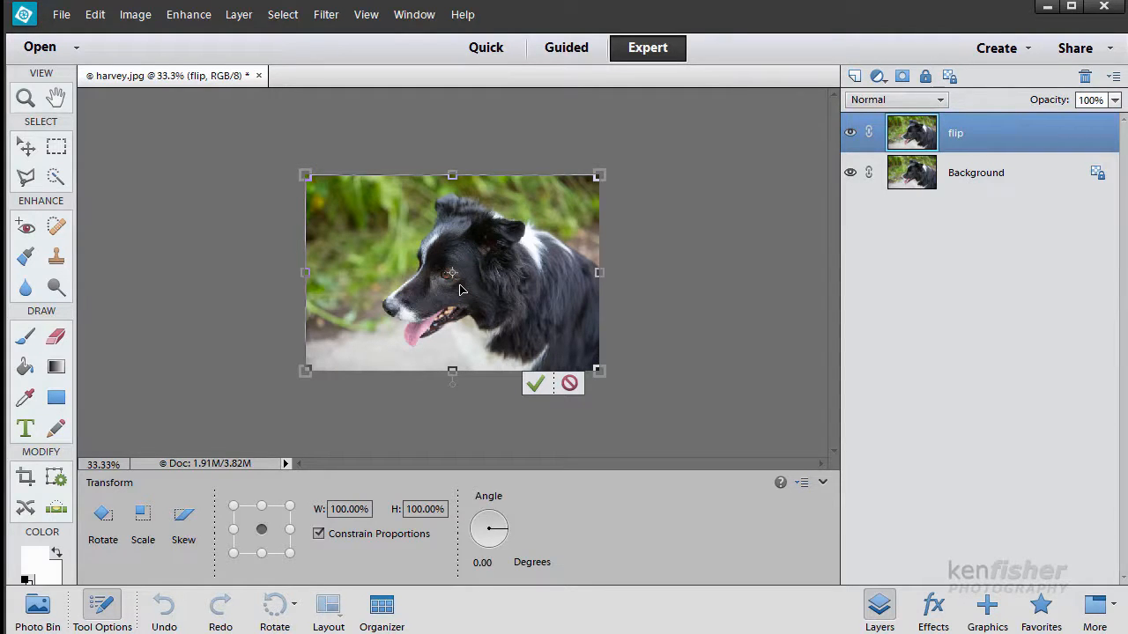
mouse_move(581, 280)
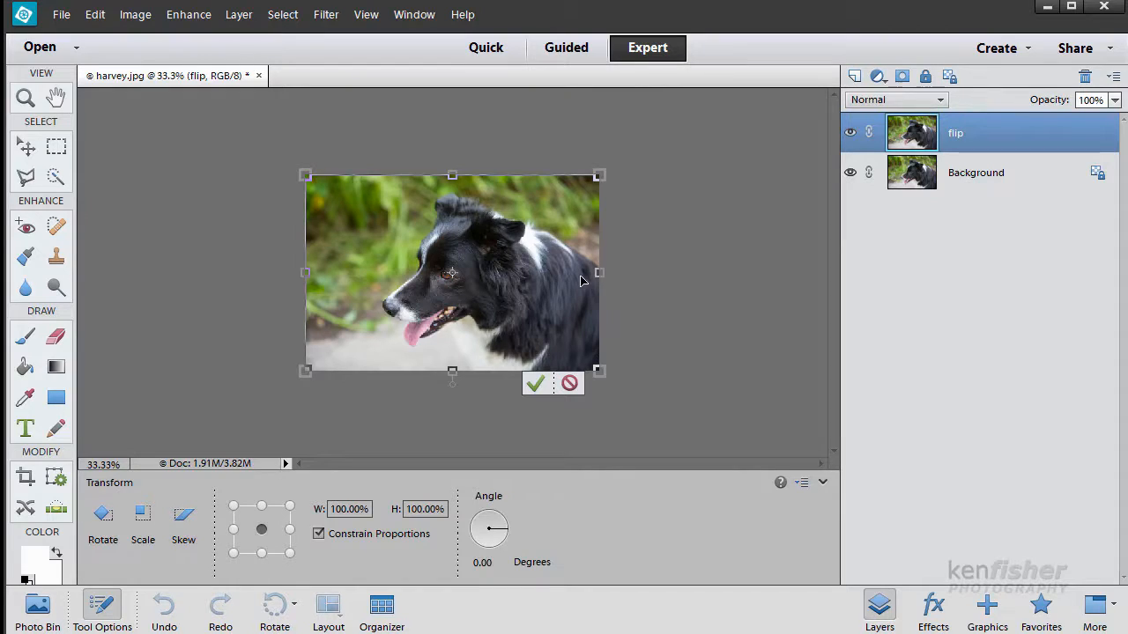
mouse_move(457, 275)
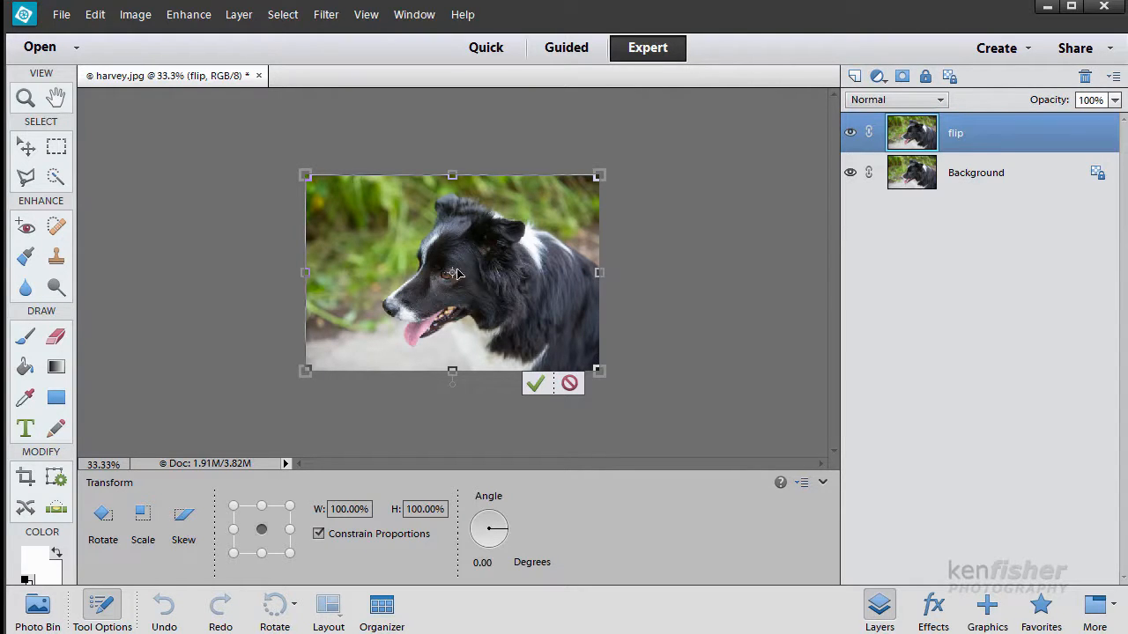
mouse_move(786, 336)
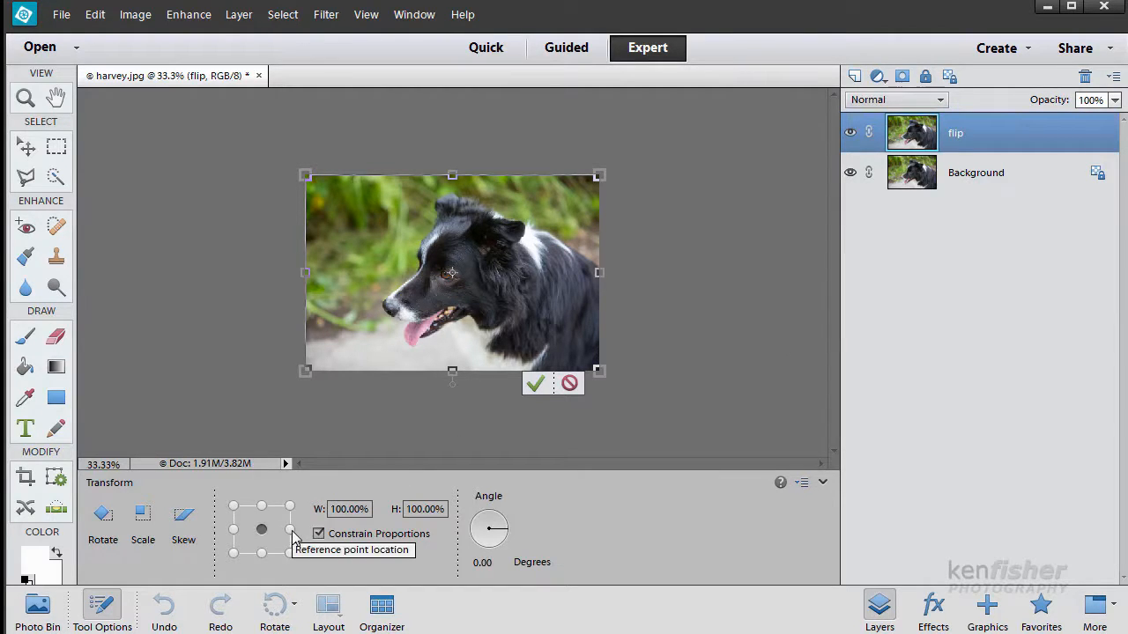
Move the Free Transform reference point to the right-middle of the grid
left_click(289, 530)
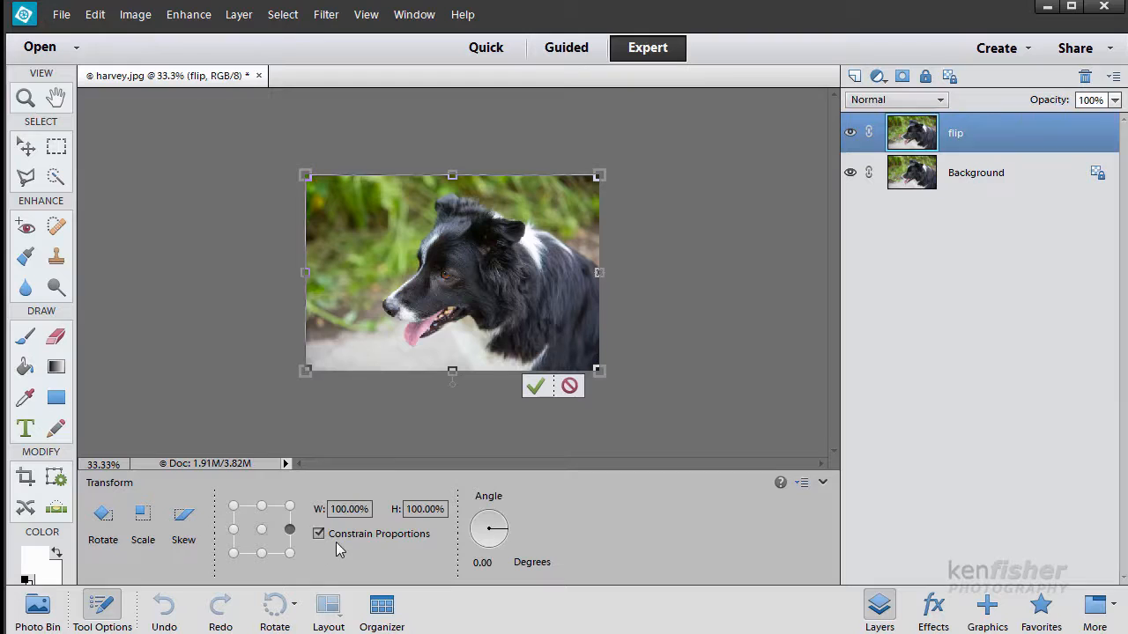
mouse_move(601, 273)
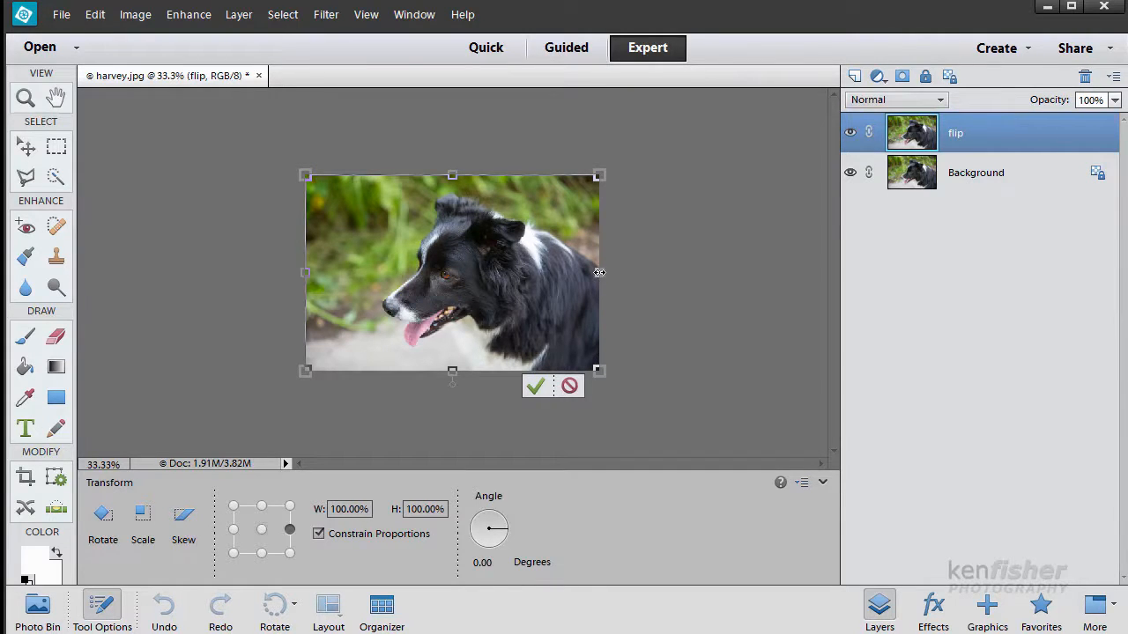
mouse_move(441, 250)
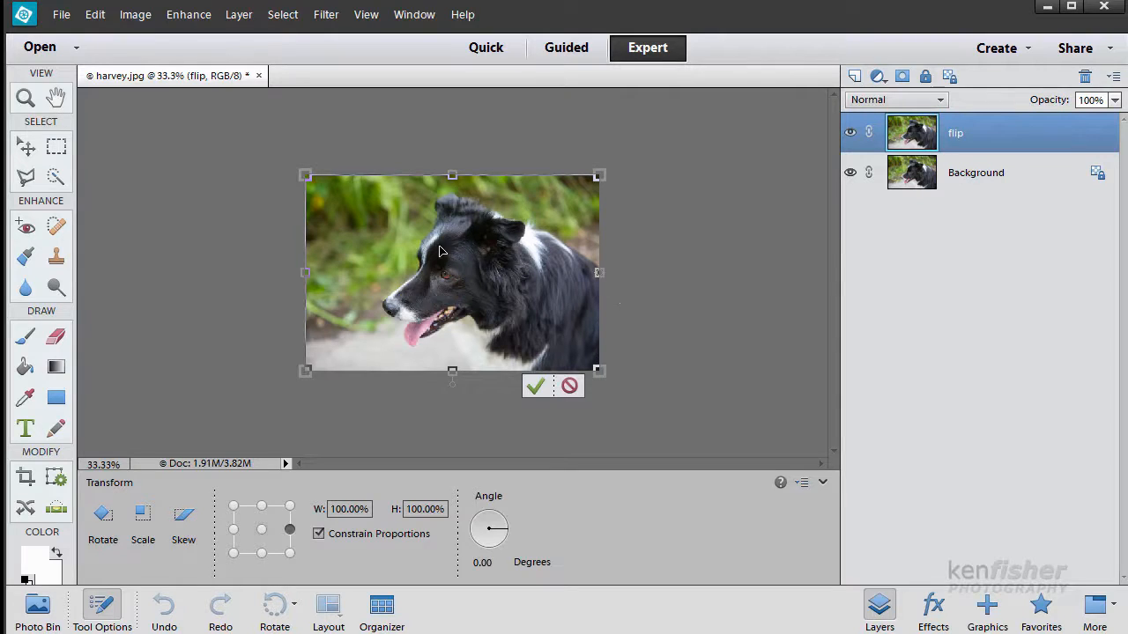
Flip the layer horizontally across its right edge and commit the transform
right_click(440, 250)
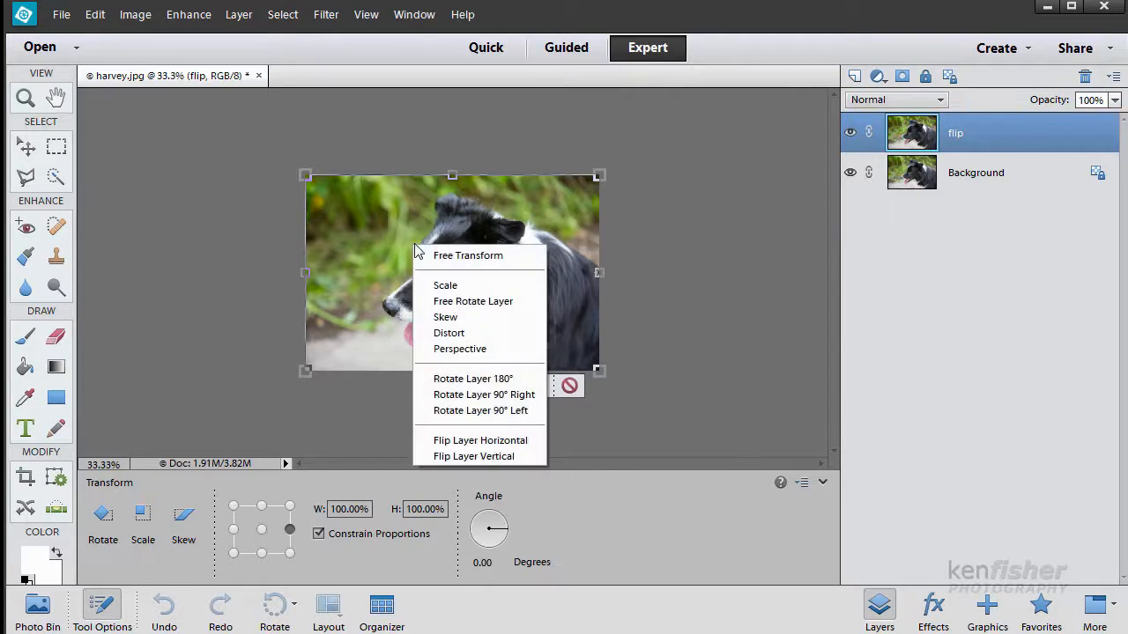
mouse_move(479, 440)
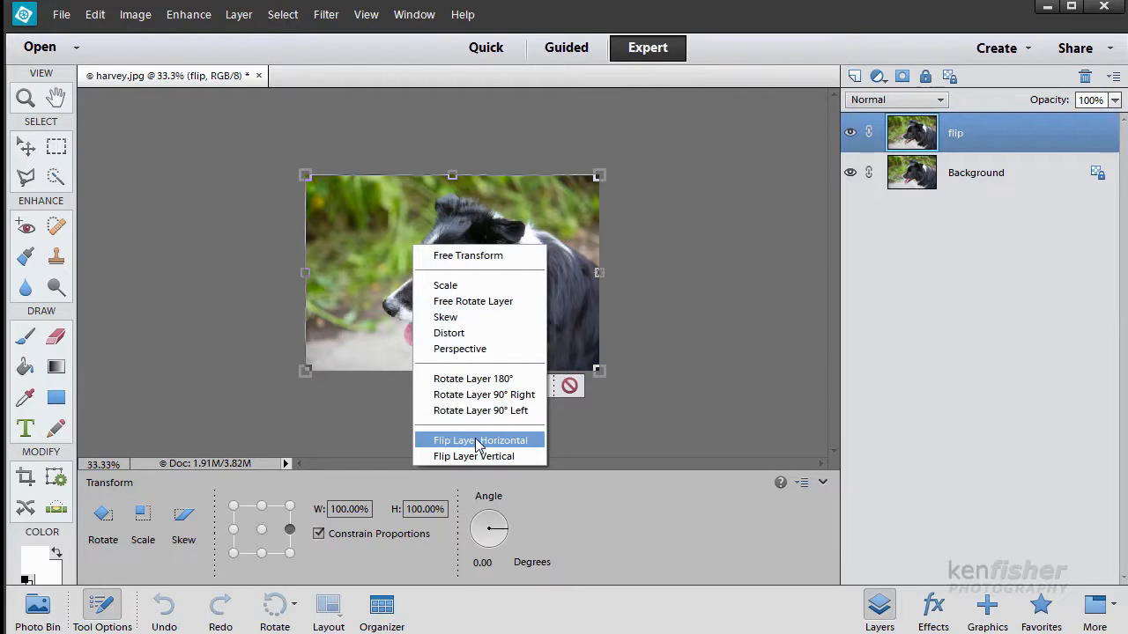
left_click(479, 440)
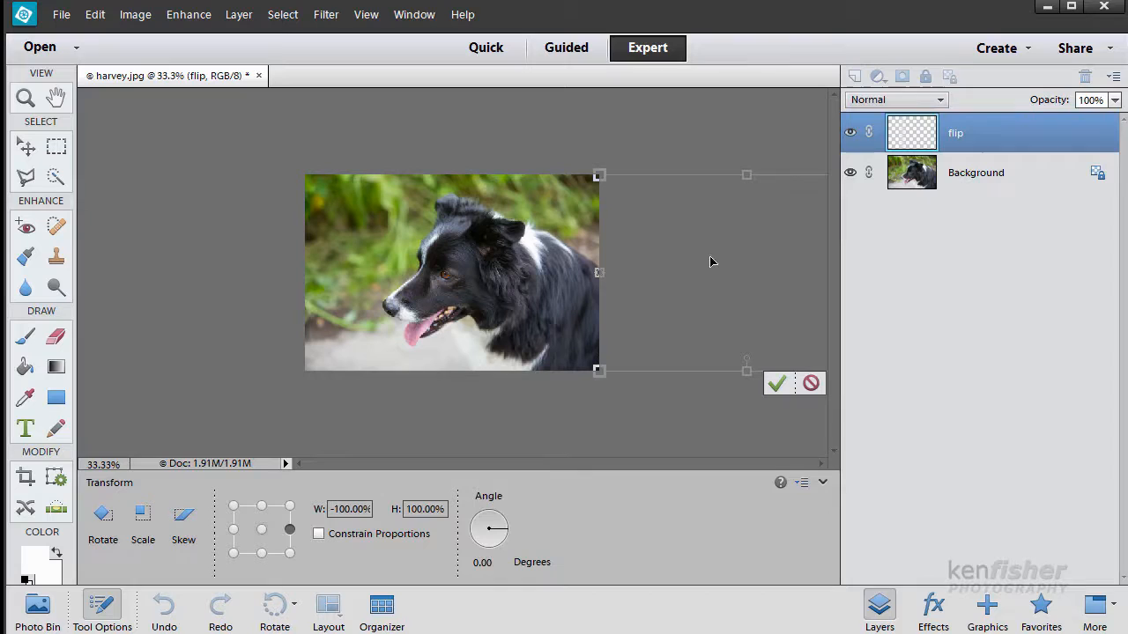
mouse_move(802, 367)
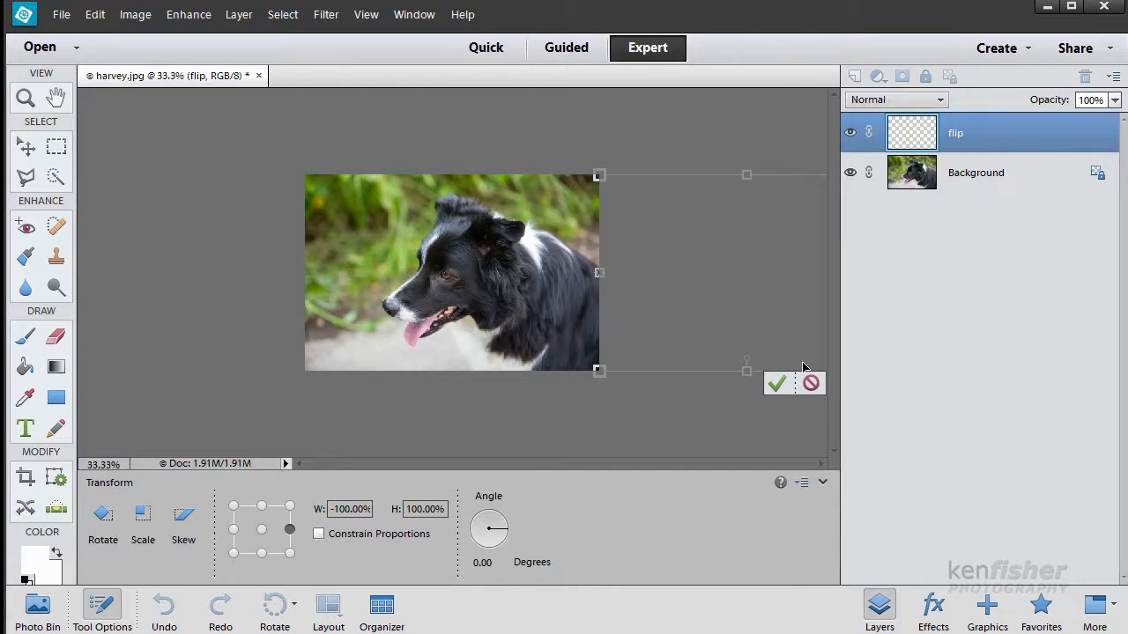
mouse_move(606, 187)
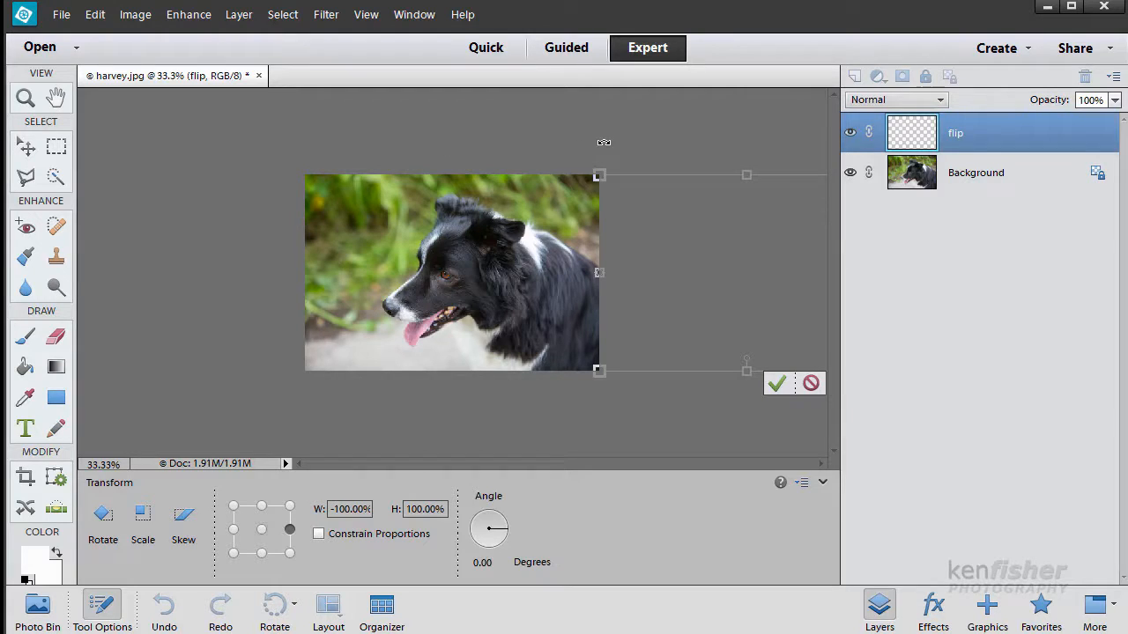
mouse_move(296, 155)
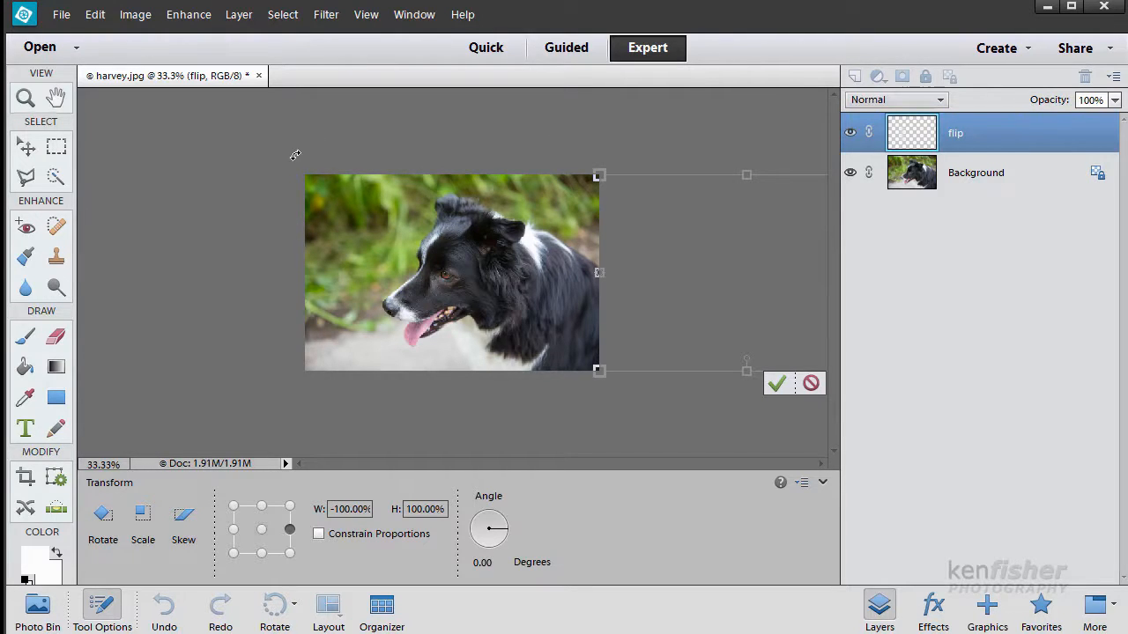
mouse_move(596, 359)
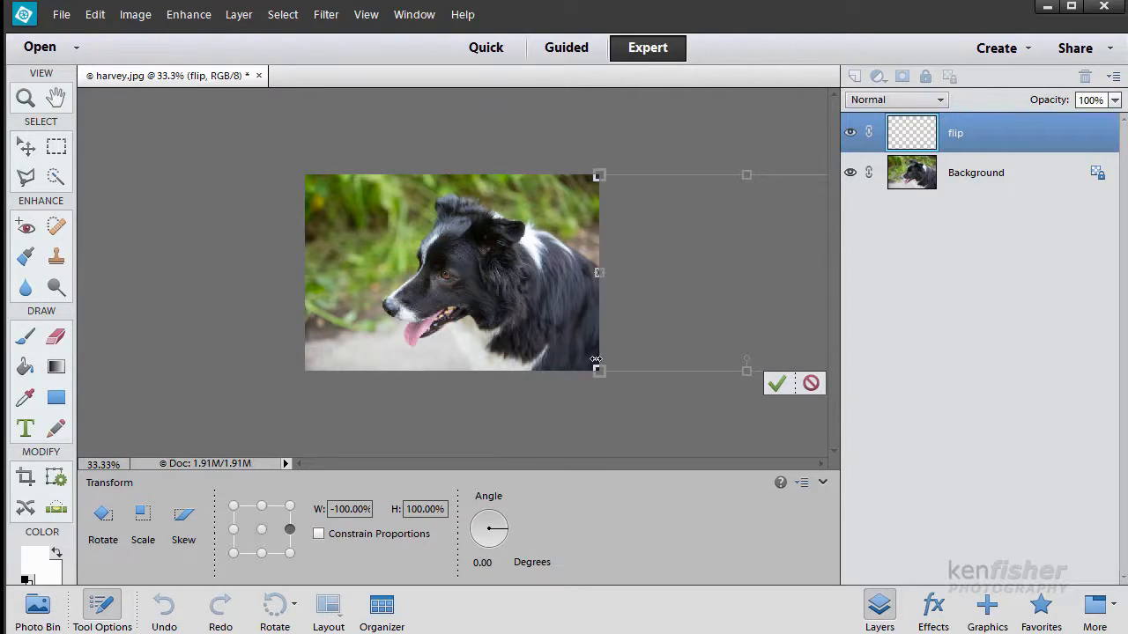
mouse_move(319, 182)
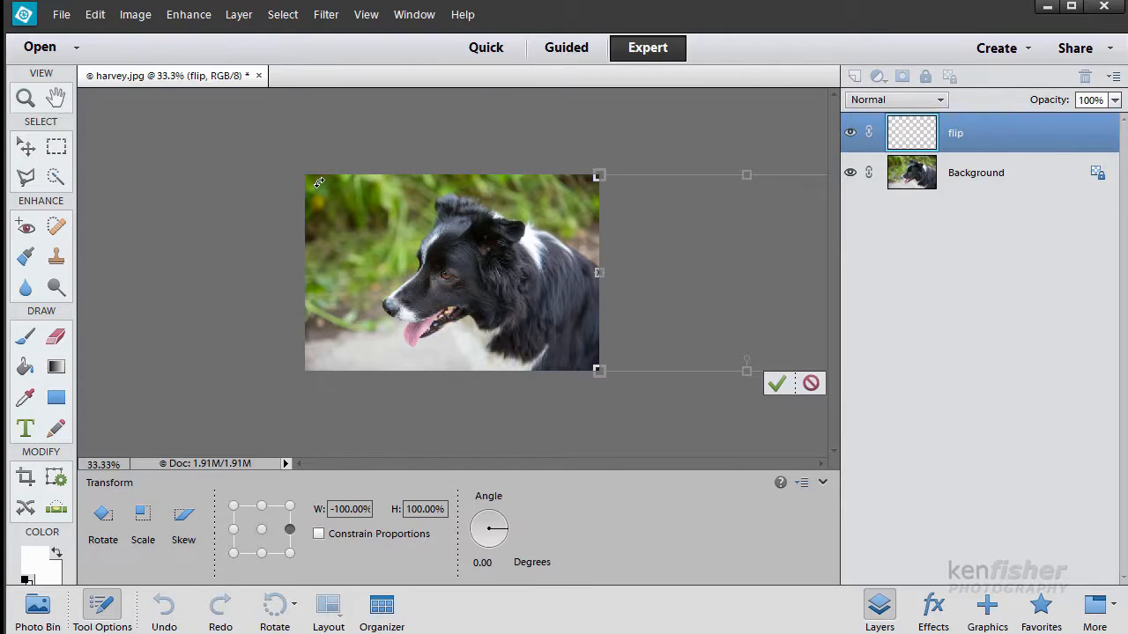
mouse_move(666, 243)
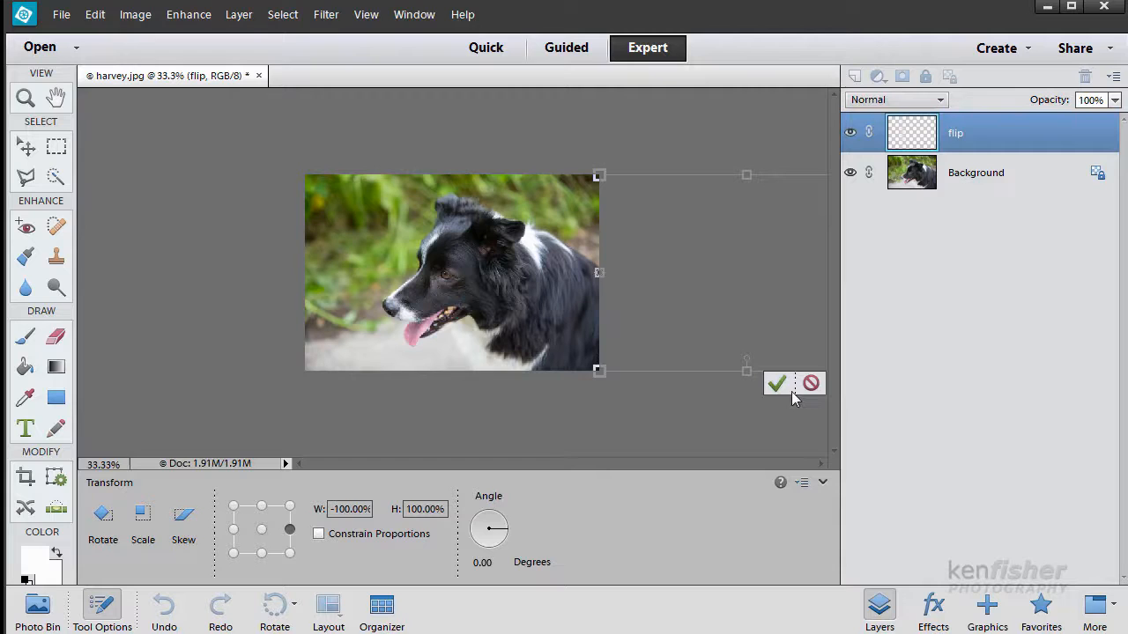
left_click(775, 384)
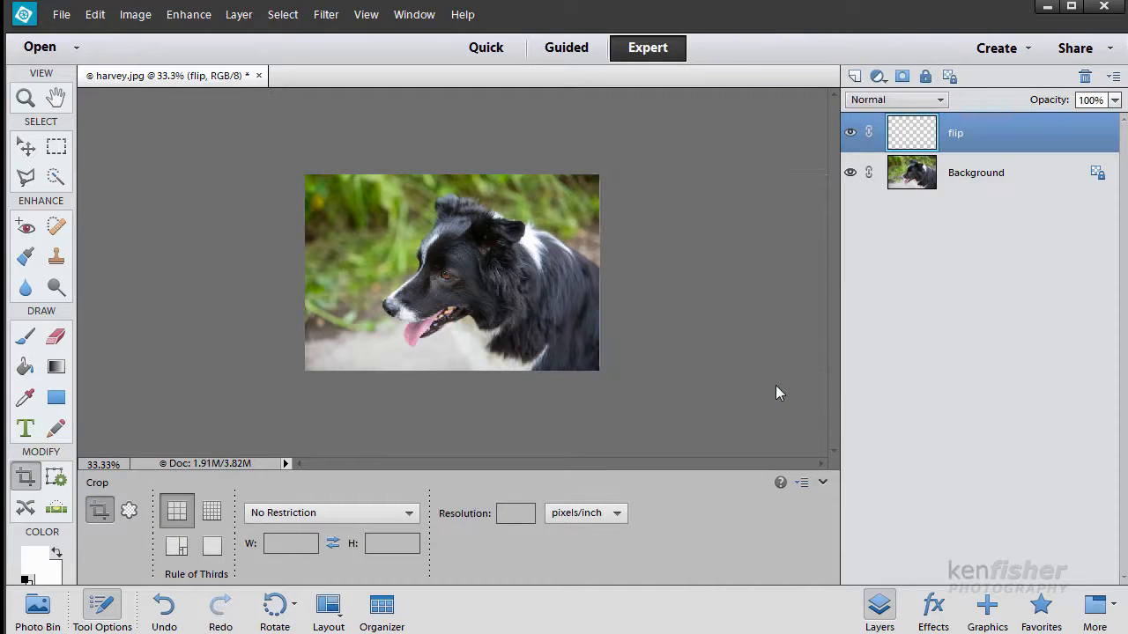
mouse_move(789, 298)
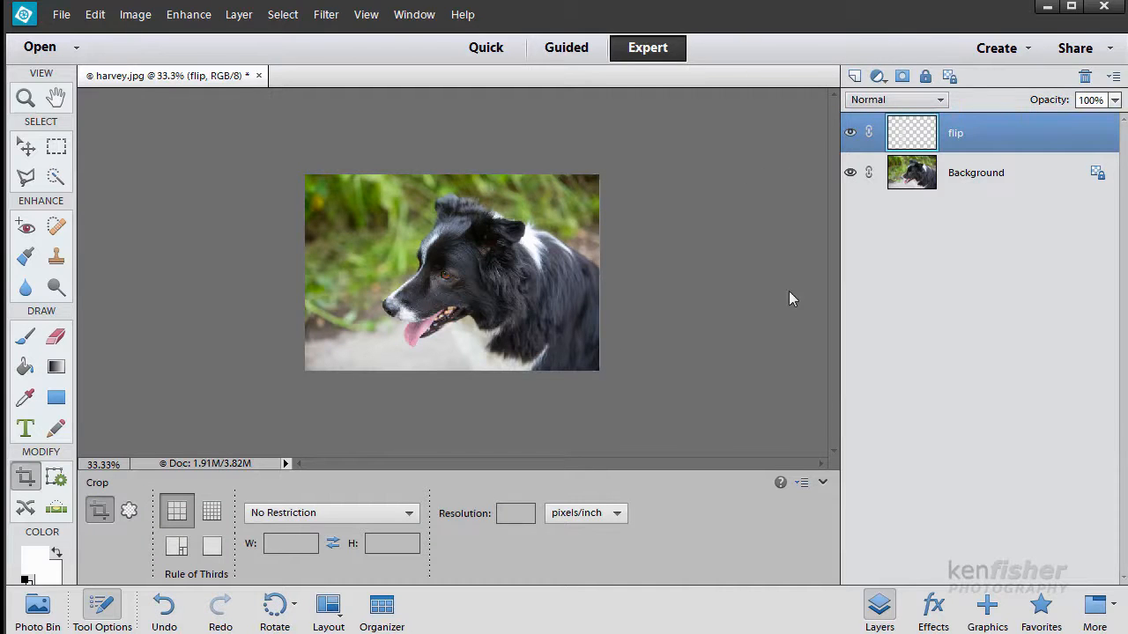
mouse_move(653, 270)
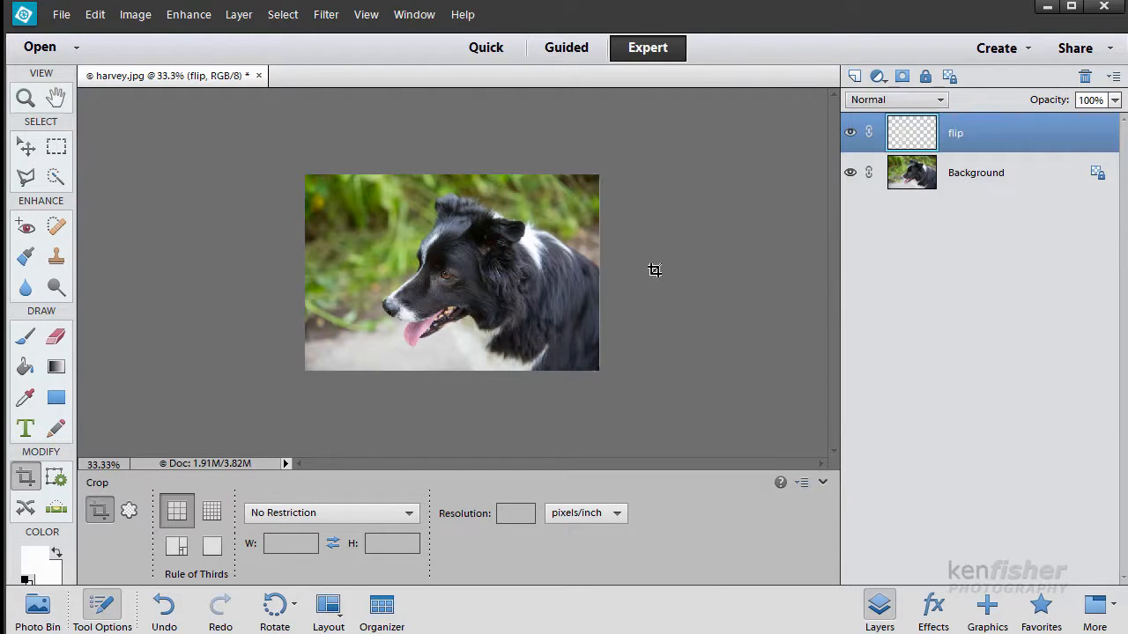
Use Image > Resize > Reveal All so the mirrored dog appears beside the original
left_click(134, 15)
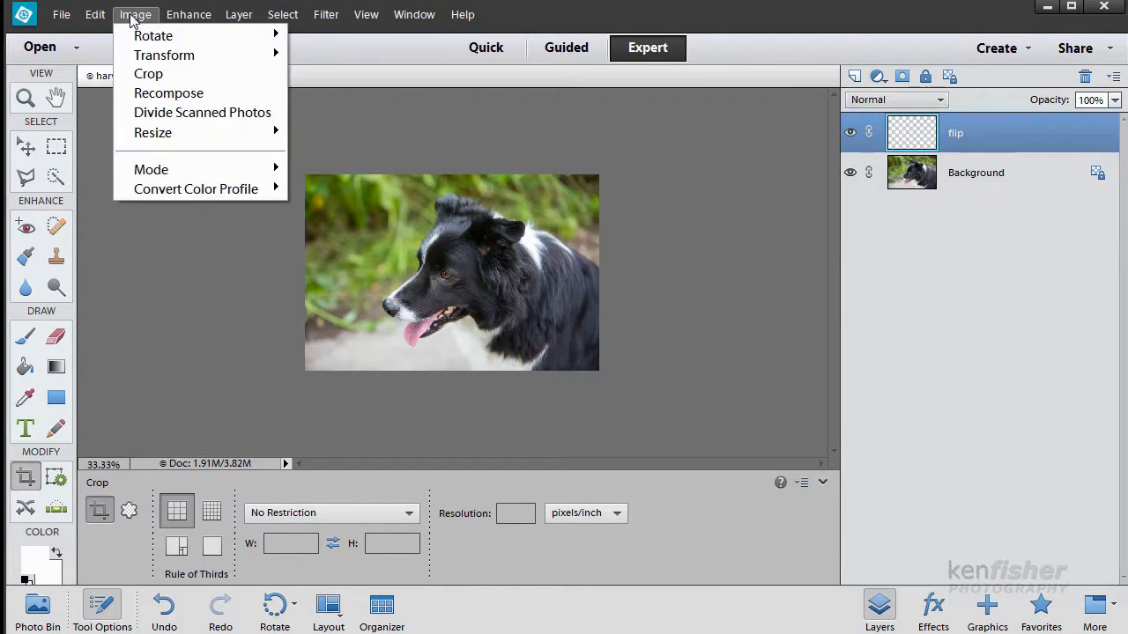
mouse_move(152, 133)
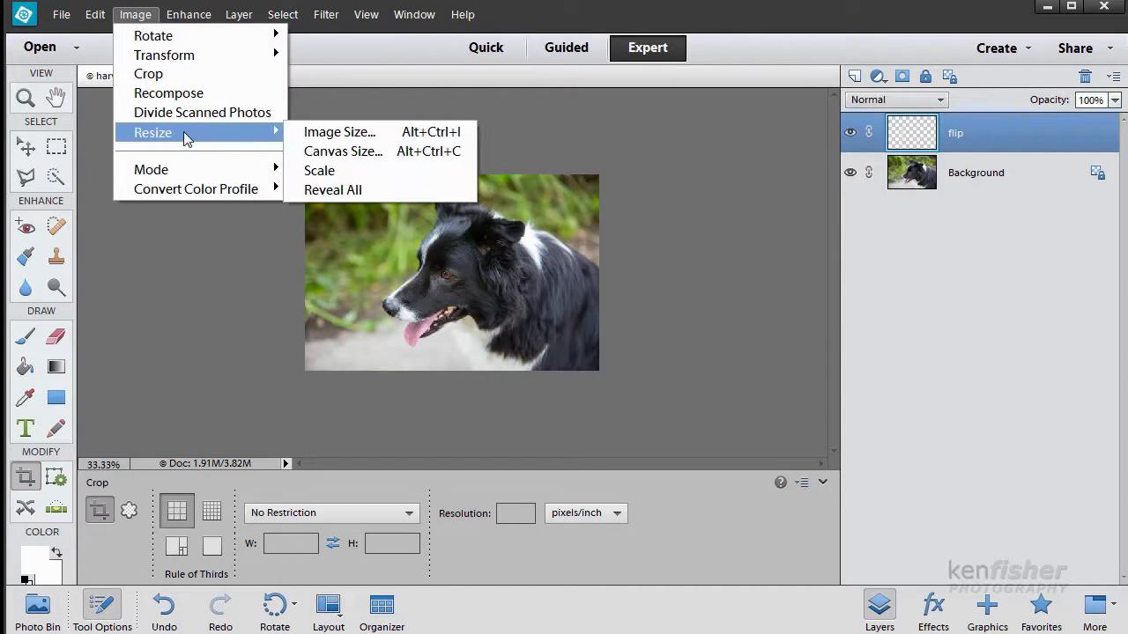
mouse_move(331, 190)
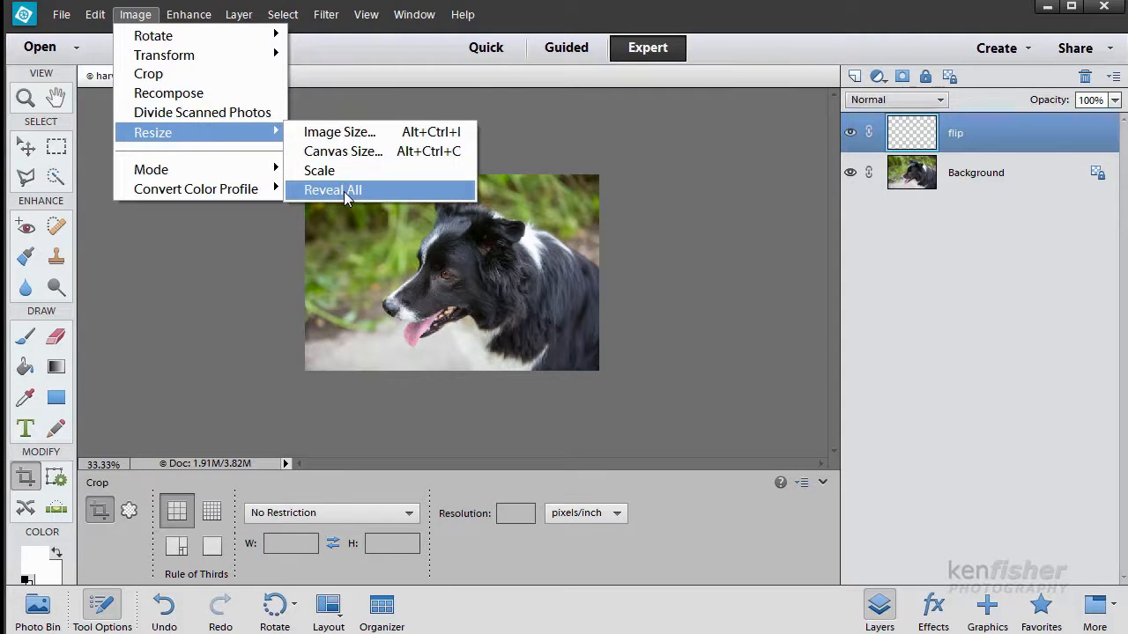
left_click(331, 190)
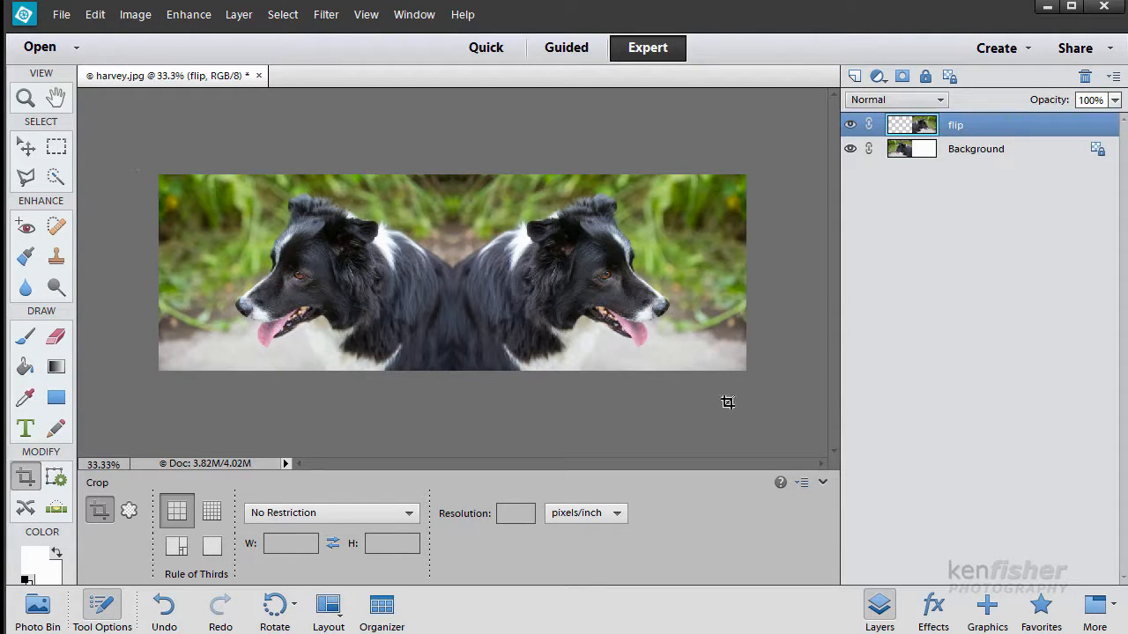
mouse_move(691, 275)
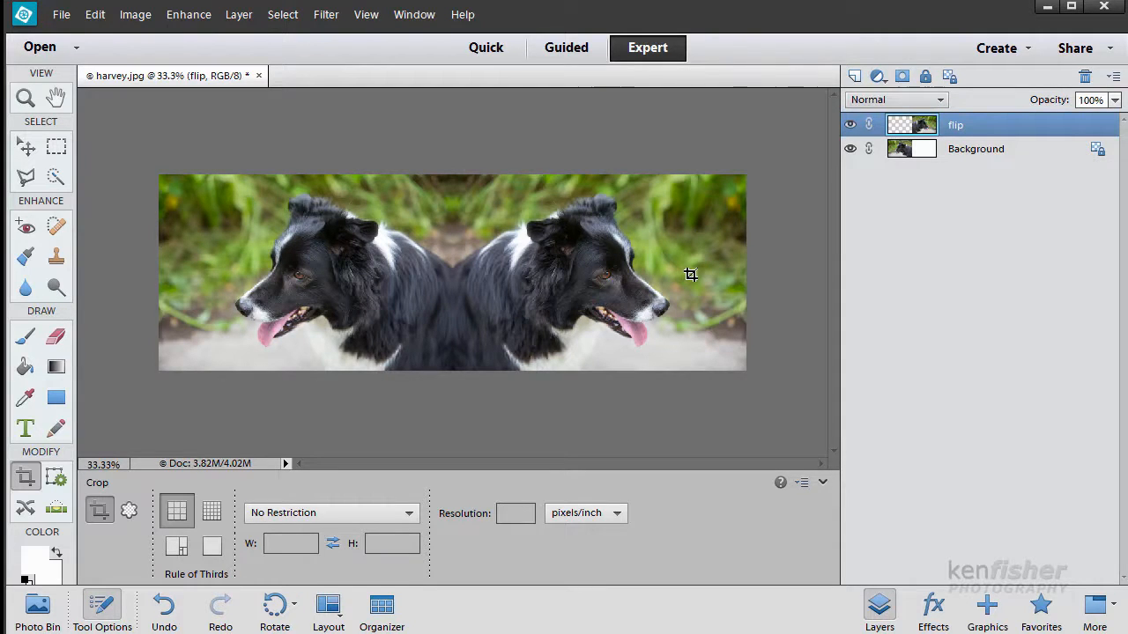
mouse_move(842, 212)
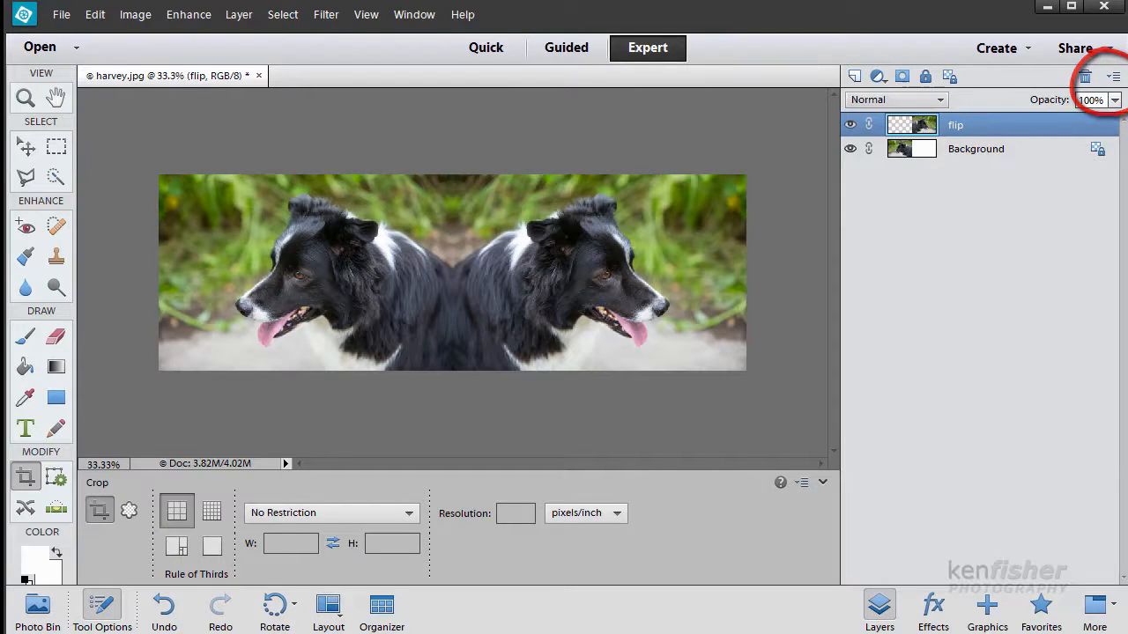
Flatten the image into a single Background layer holding both dogs
left_click(1085, 76)
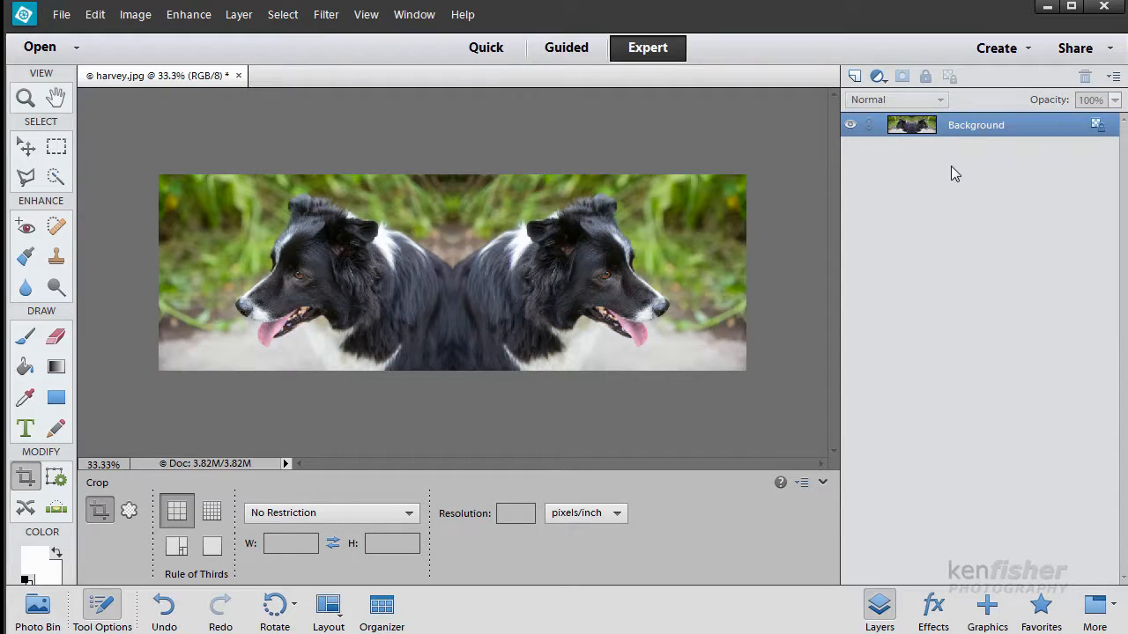
mouse_move(819, 201)
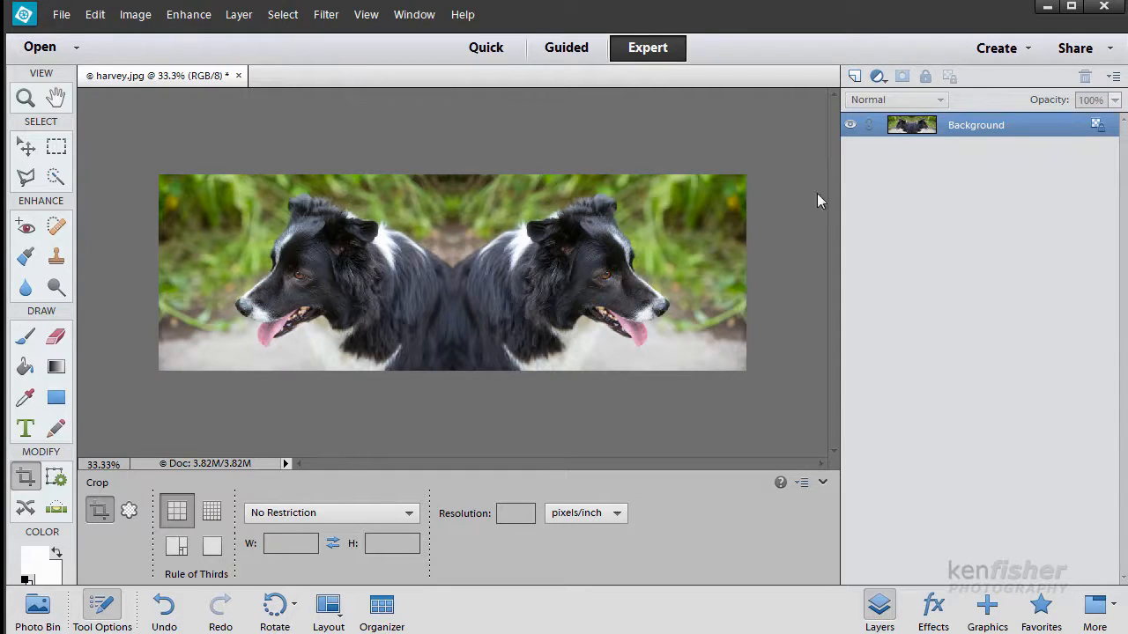
mouse_move(655, 306)
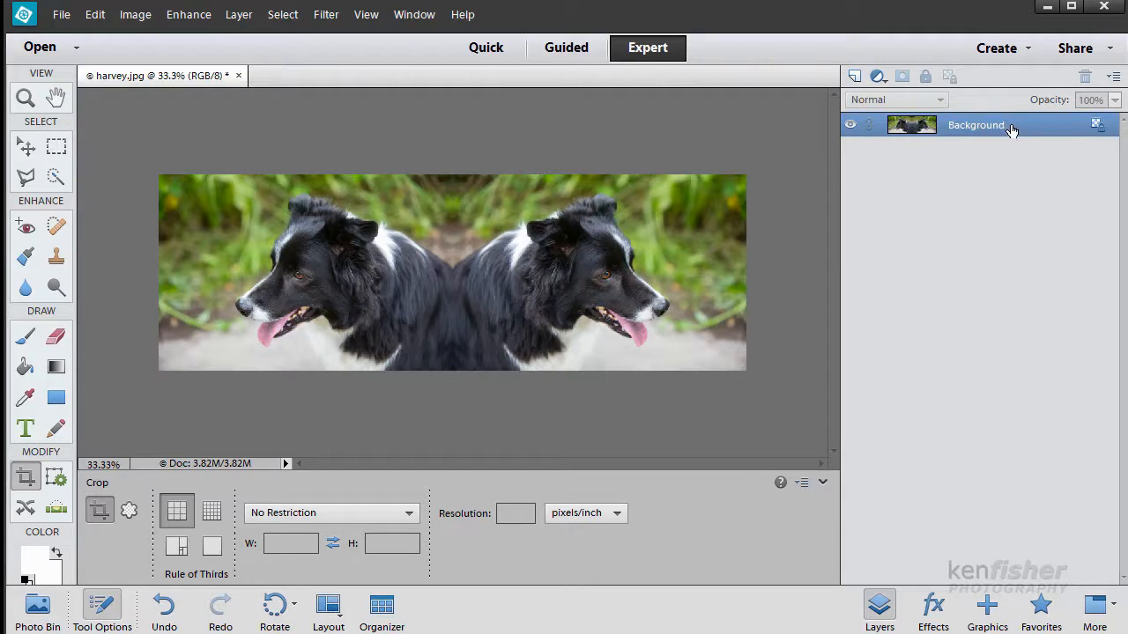
Duplicate the merged Background layer and rename the copy flip
right_click(977, 123)
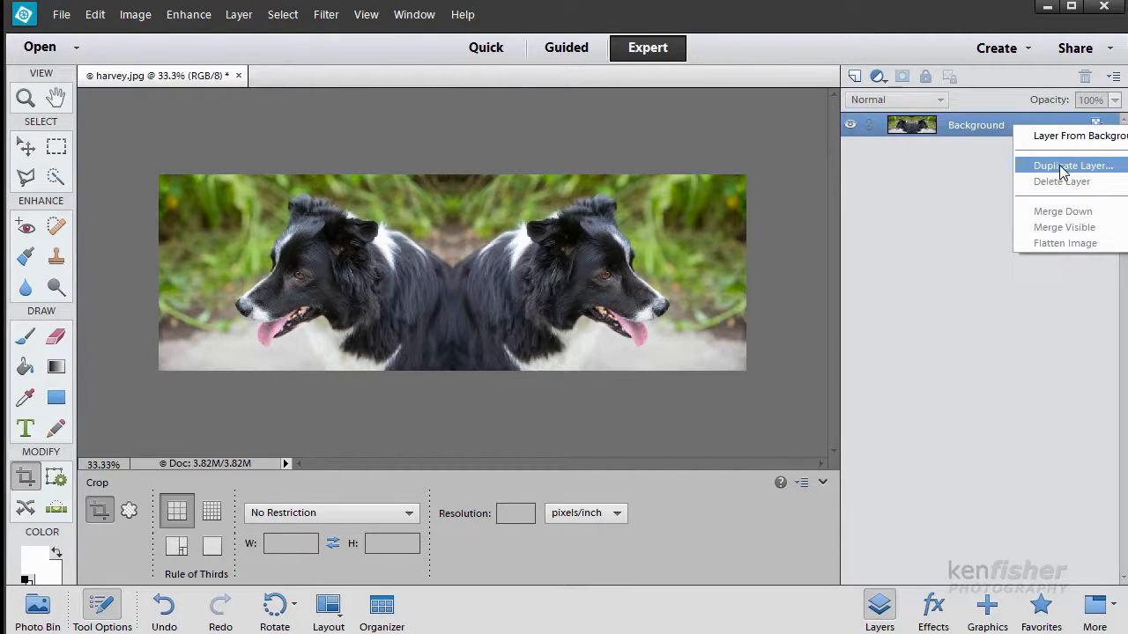
left_click(1071, 165)
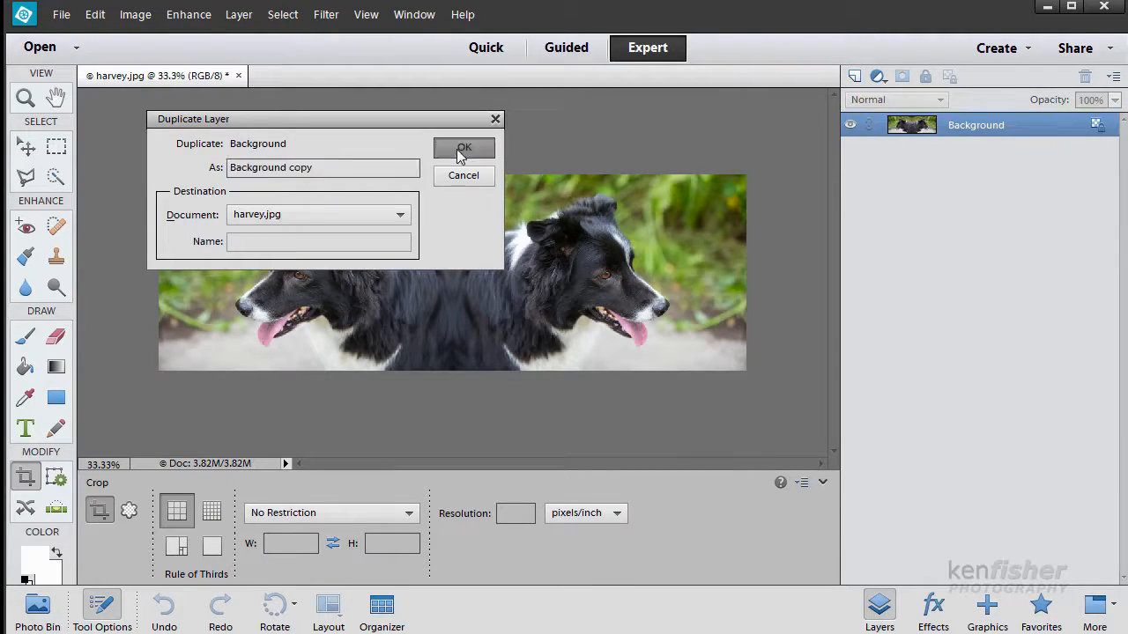
left_click(463, 148)
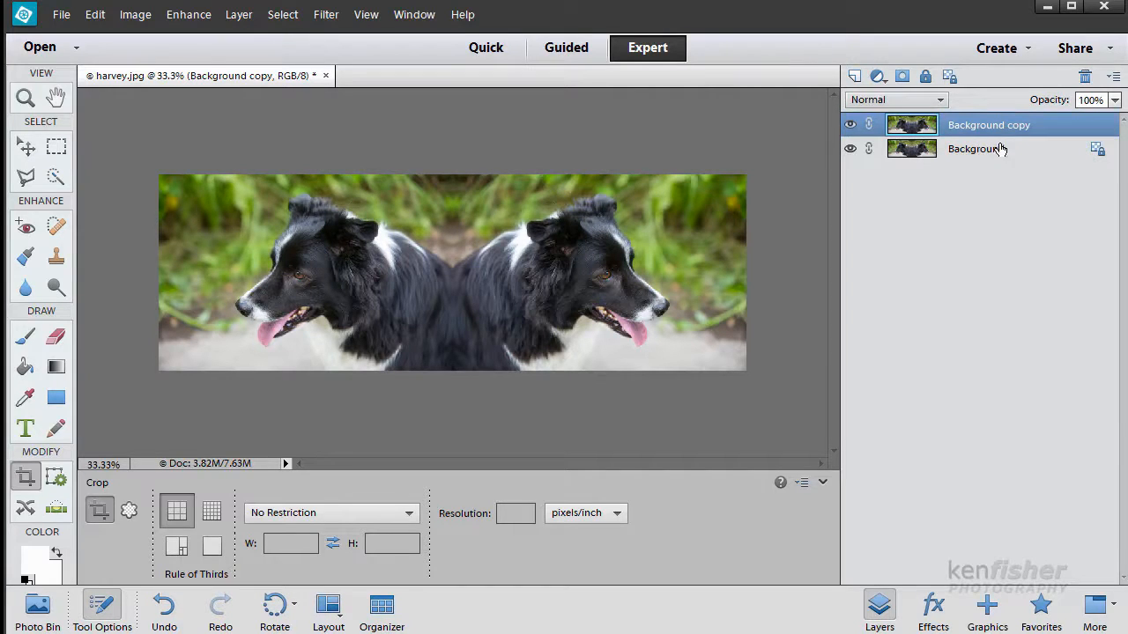
double_click(987, 123)
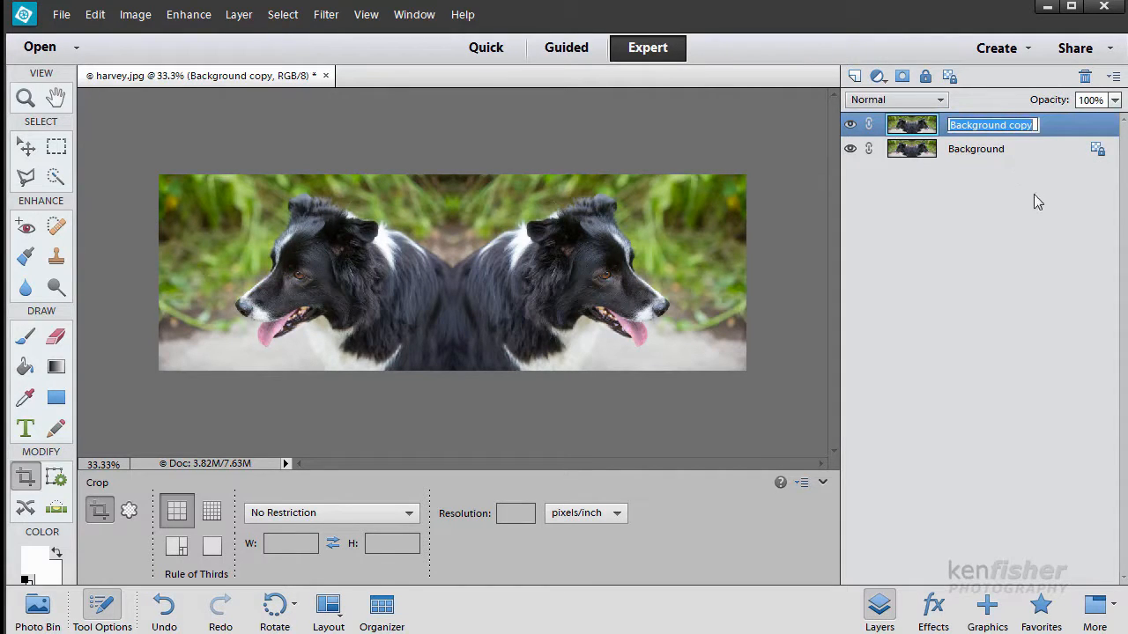
type("flip")
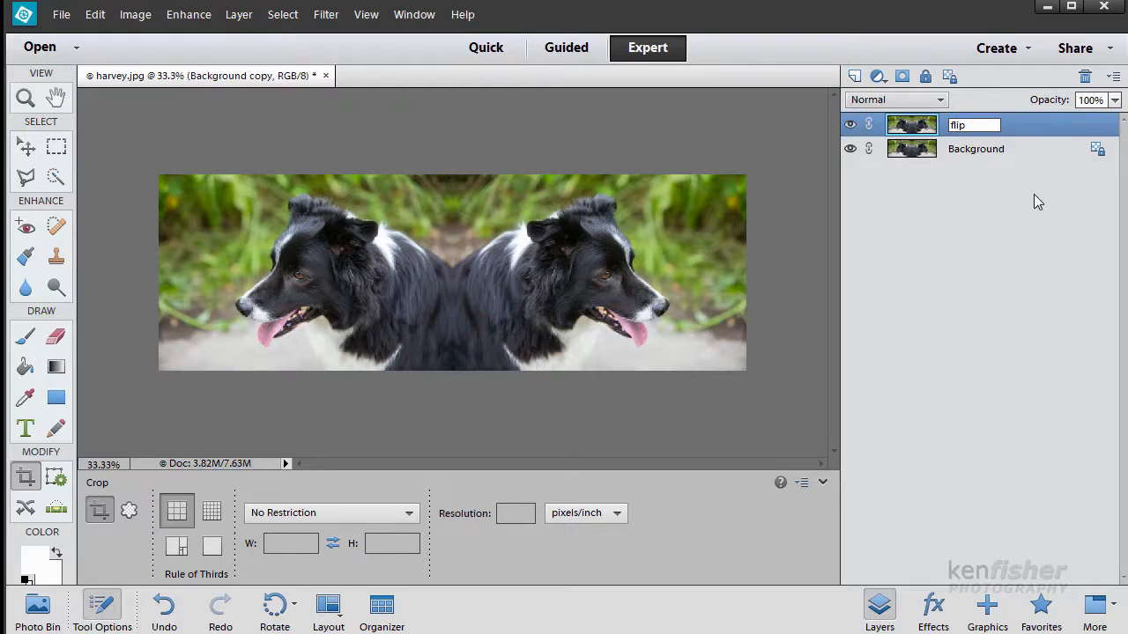
key("Return")
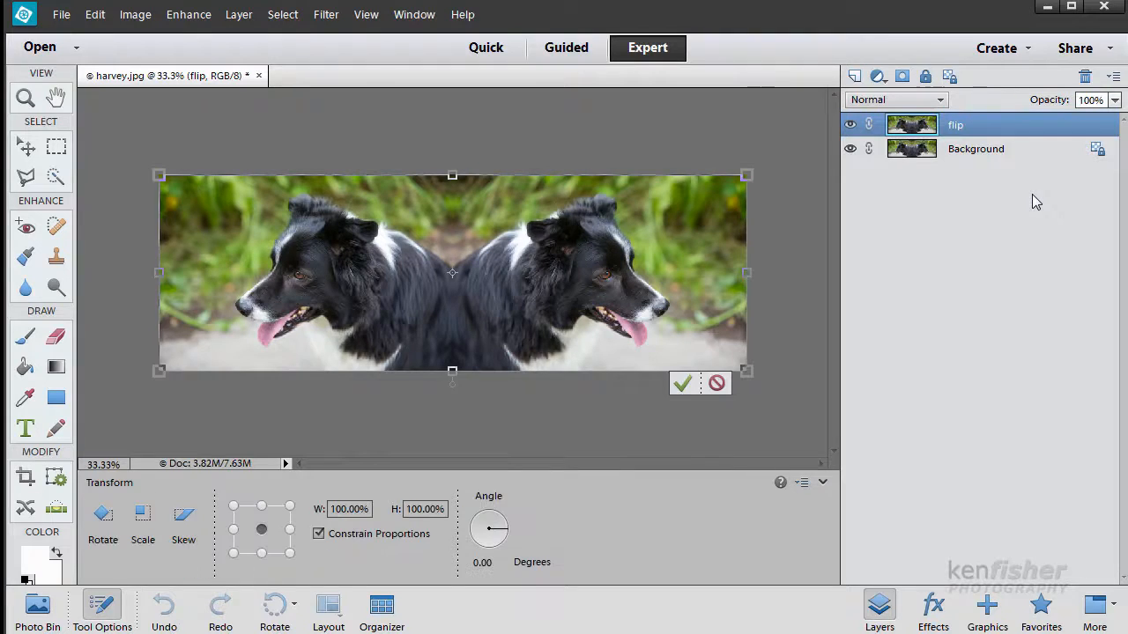
mouse_move(972, 197)
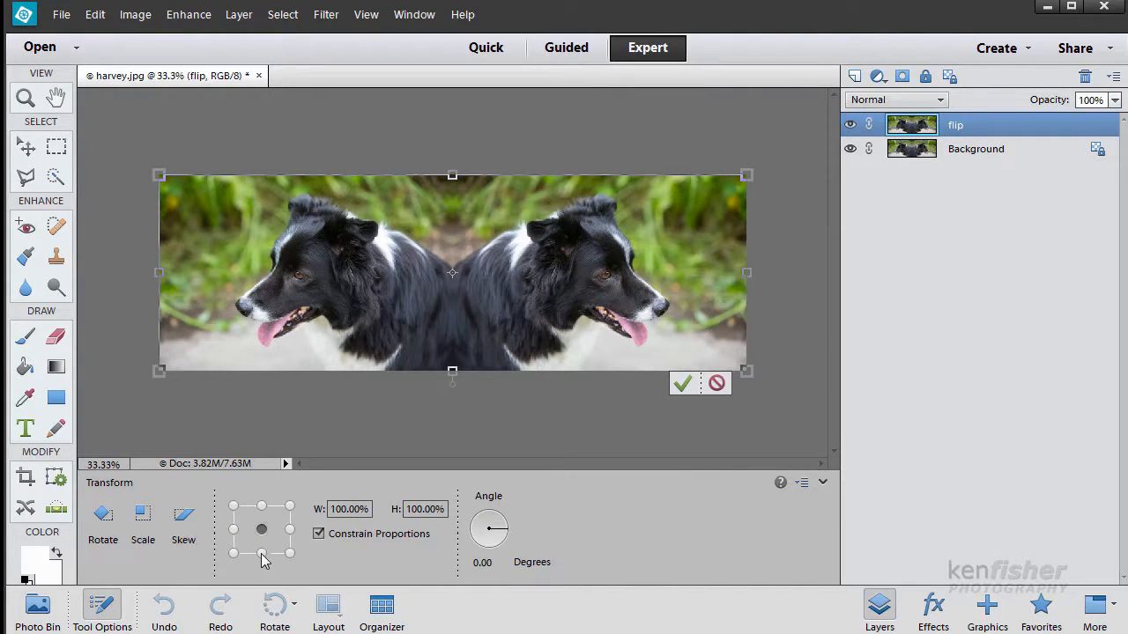
mouse_move(261, 554)
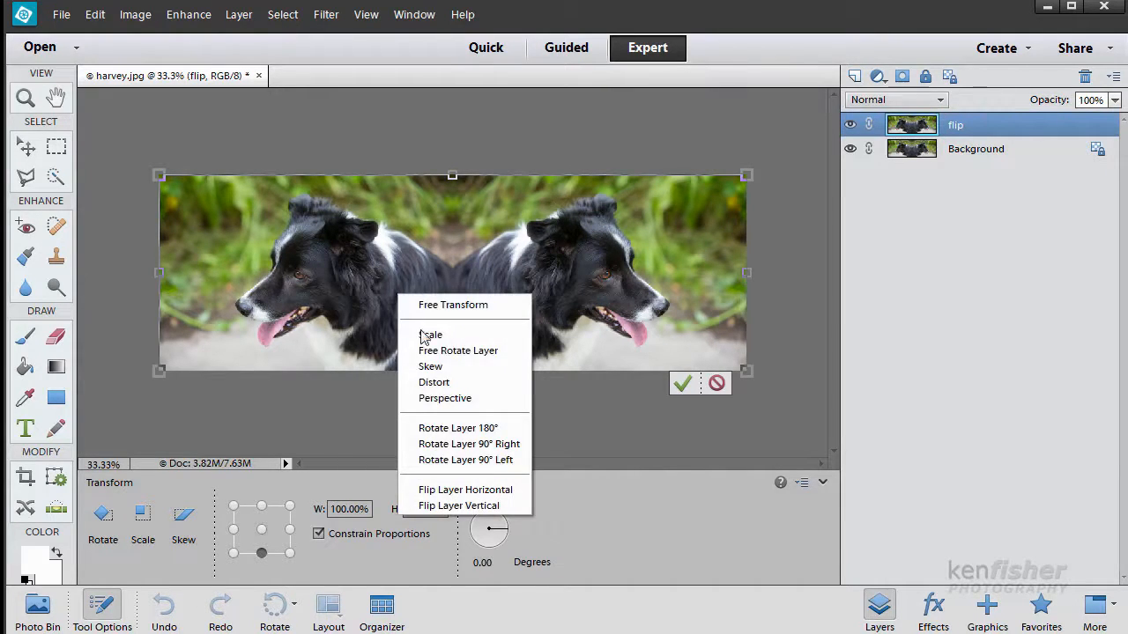
mouse_move(465, 504)
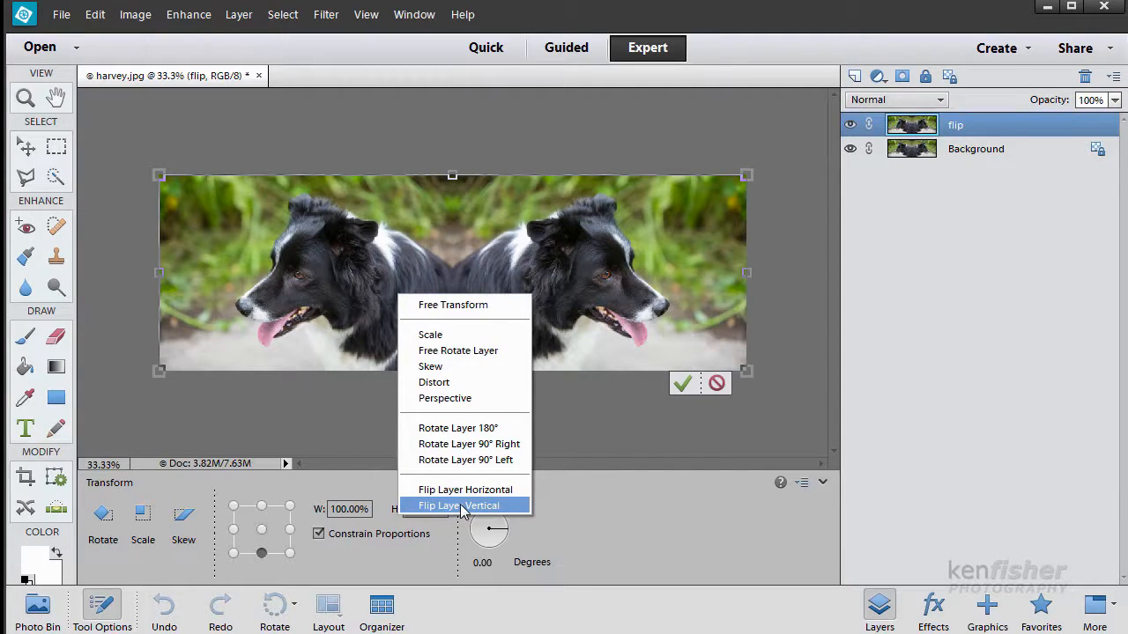
Flip the layer vertically across the bottom edge and commit the transform
left_click(458, 504)
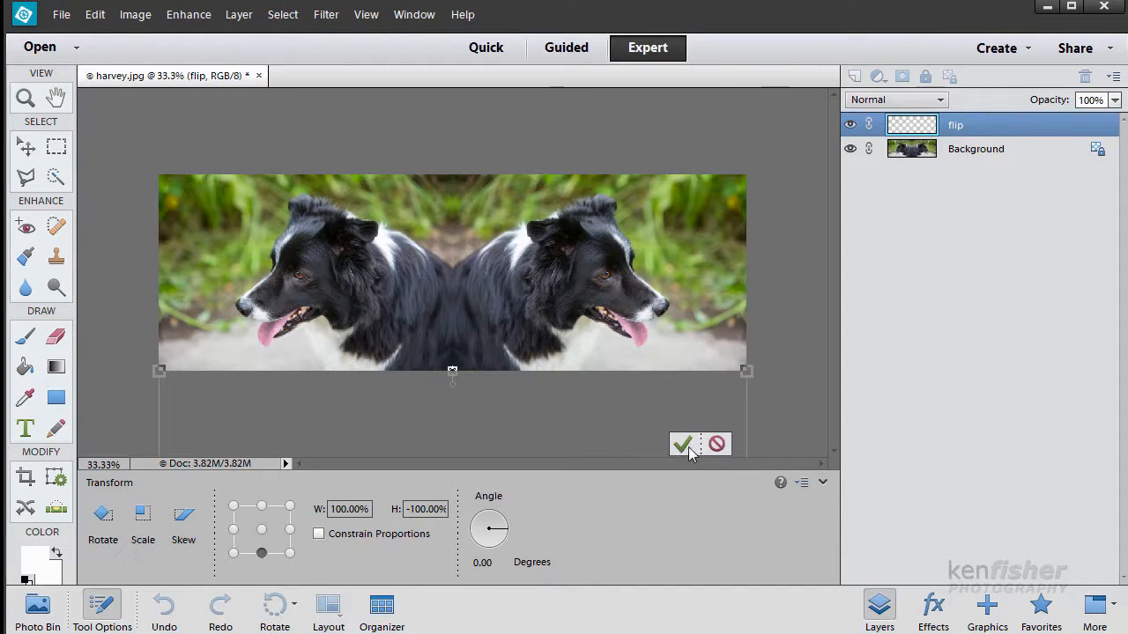
left_click(683, 444)
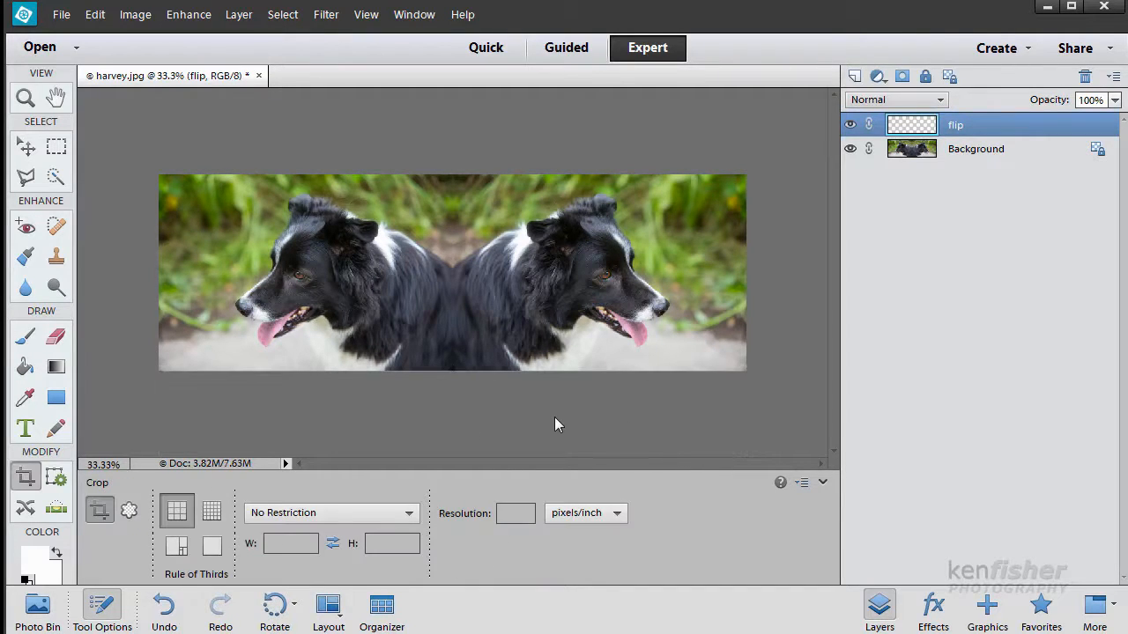
mouse_move(165, 46)
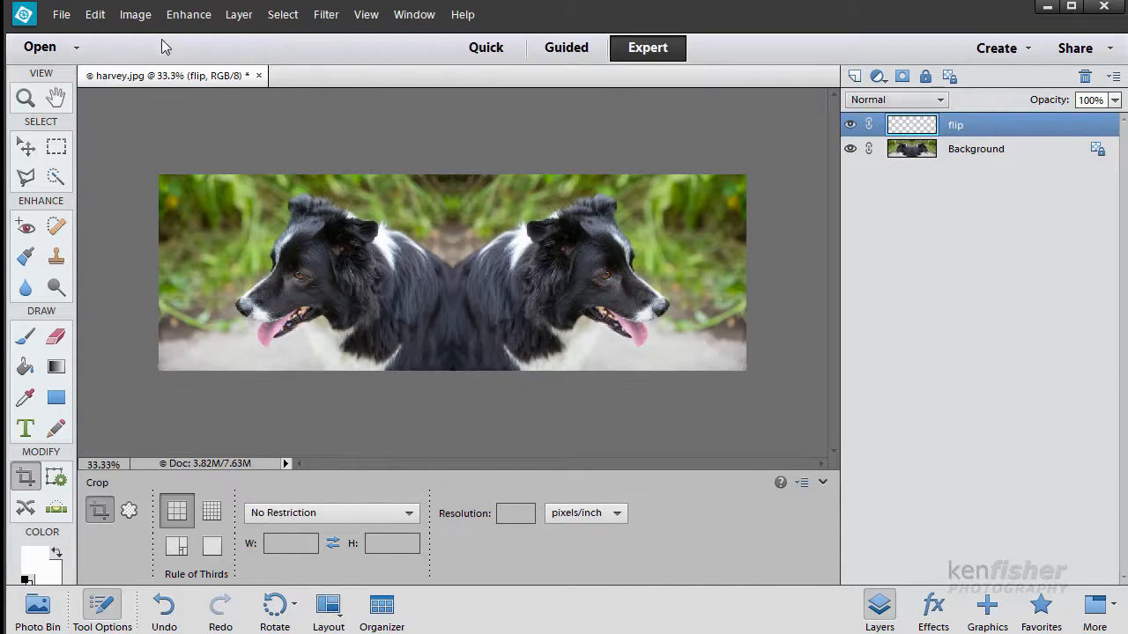
Use Reveal All to expand the canvas downward, showing four mirrored dogs
left_click(134, 14)
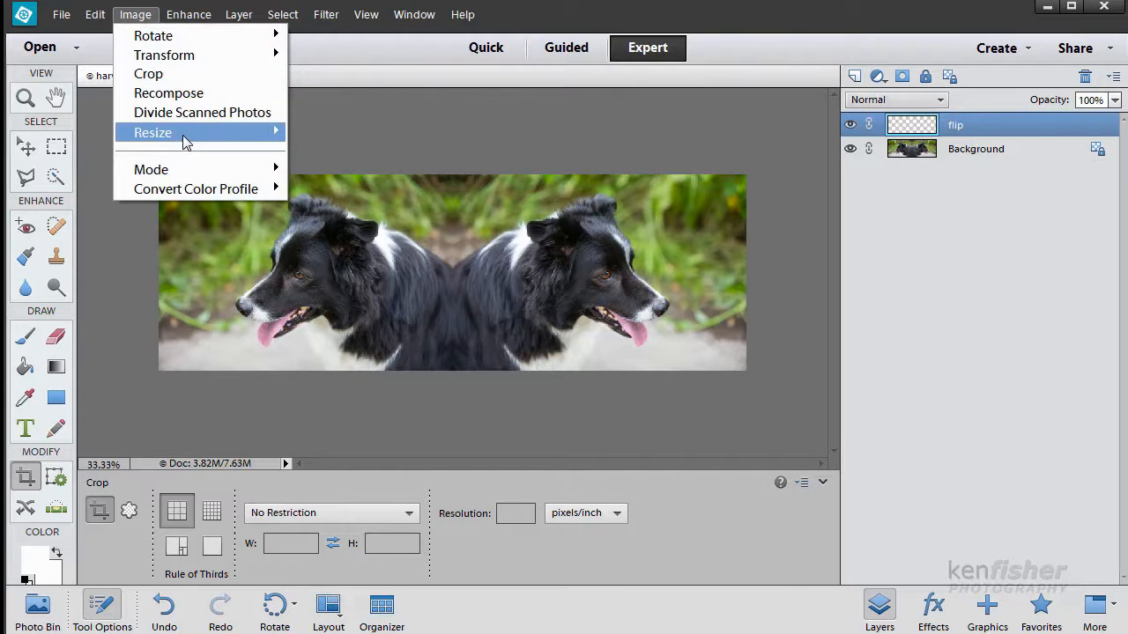
mouse_move(152, 132)
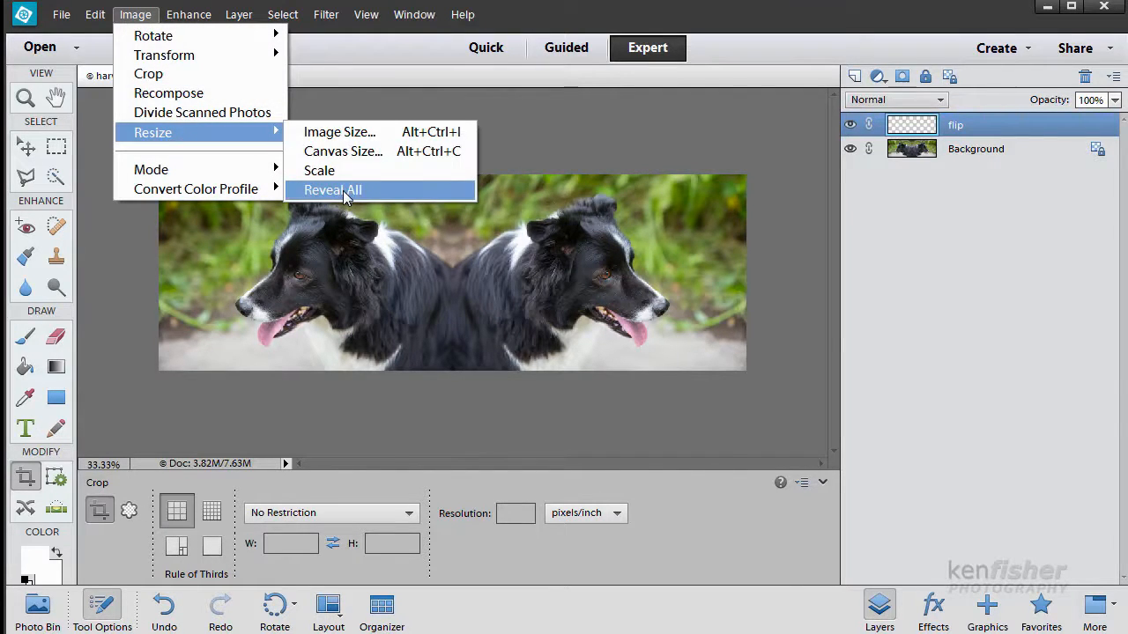
left_click(333, 190)
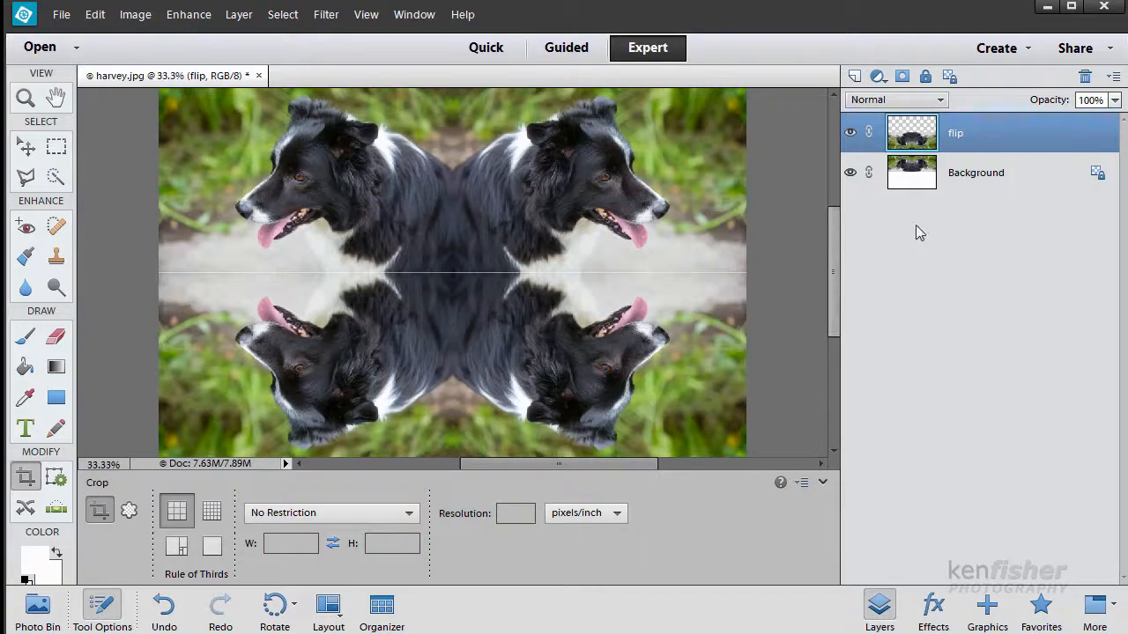
mouse_move(603, 299)
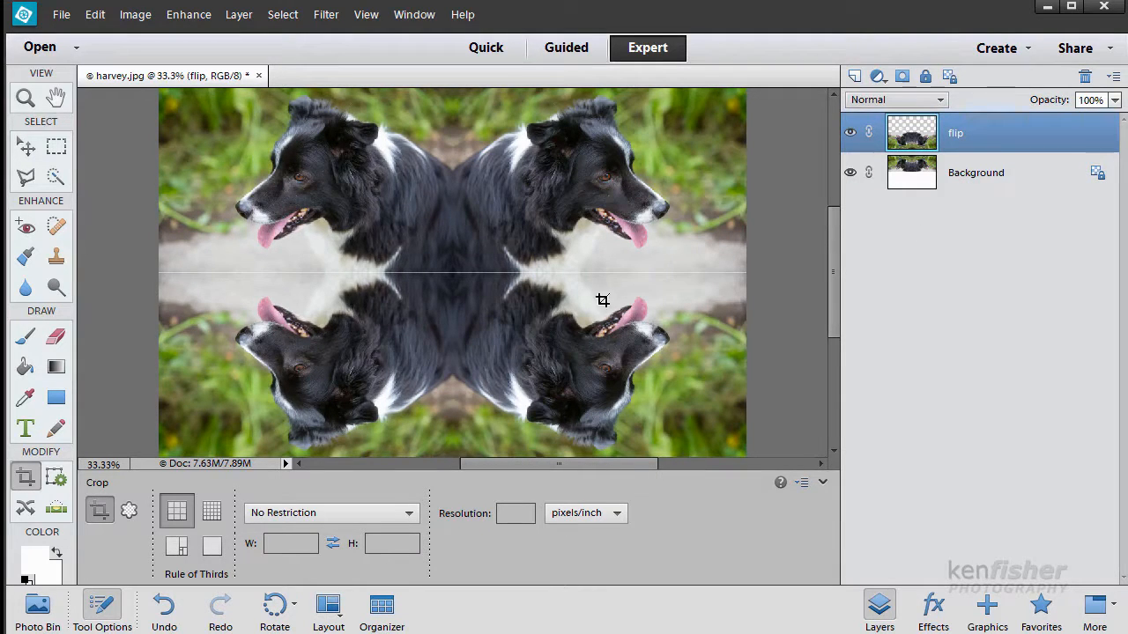
mouse_move(644, 267)
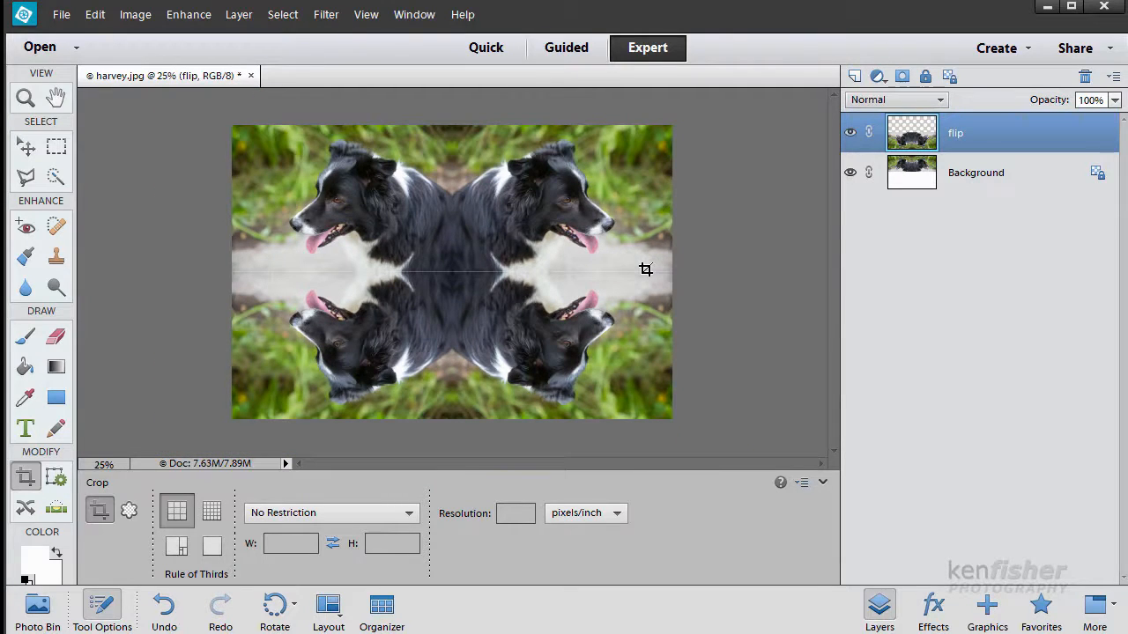
mouse_move(370, 338)
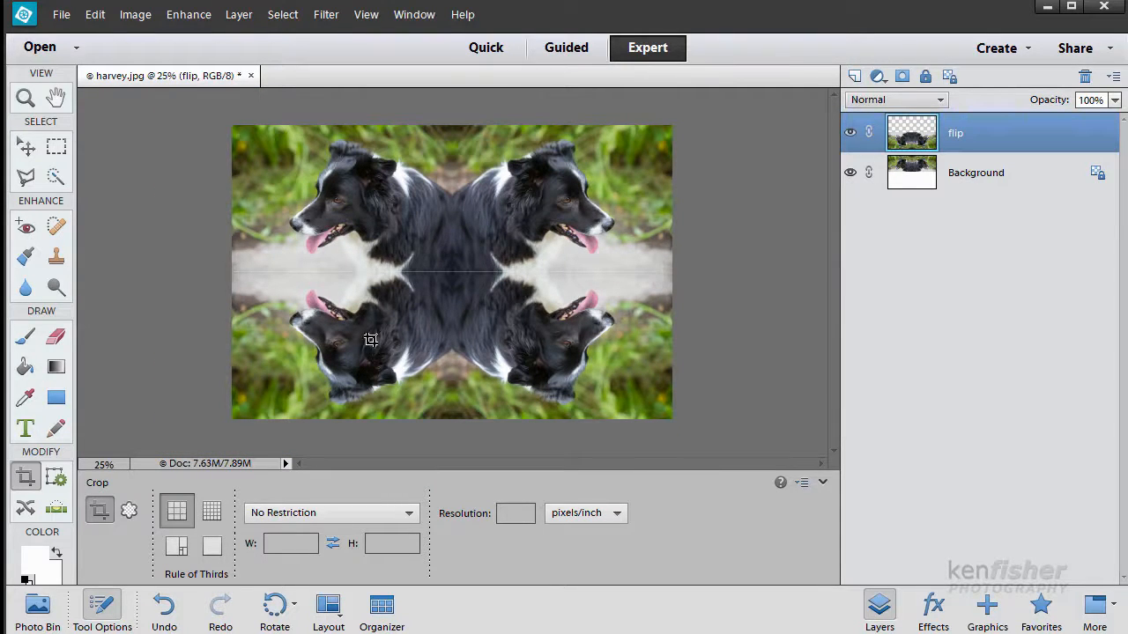
mouse_move(508, 271)
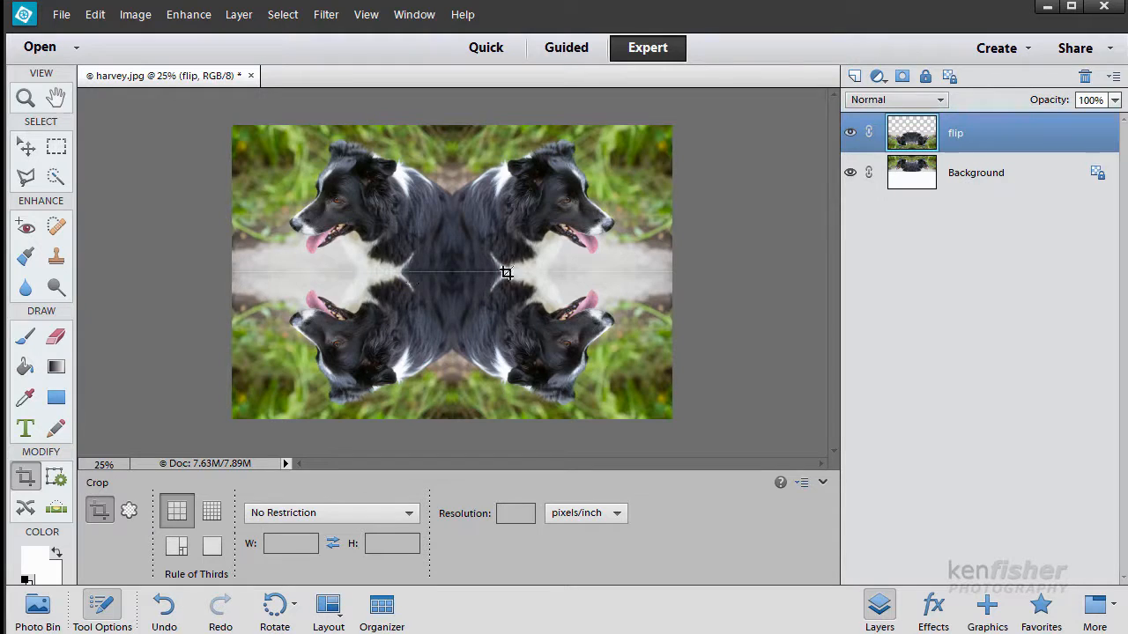
mouse_move(384, 271)
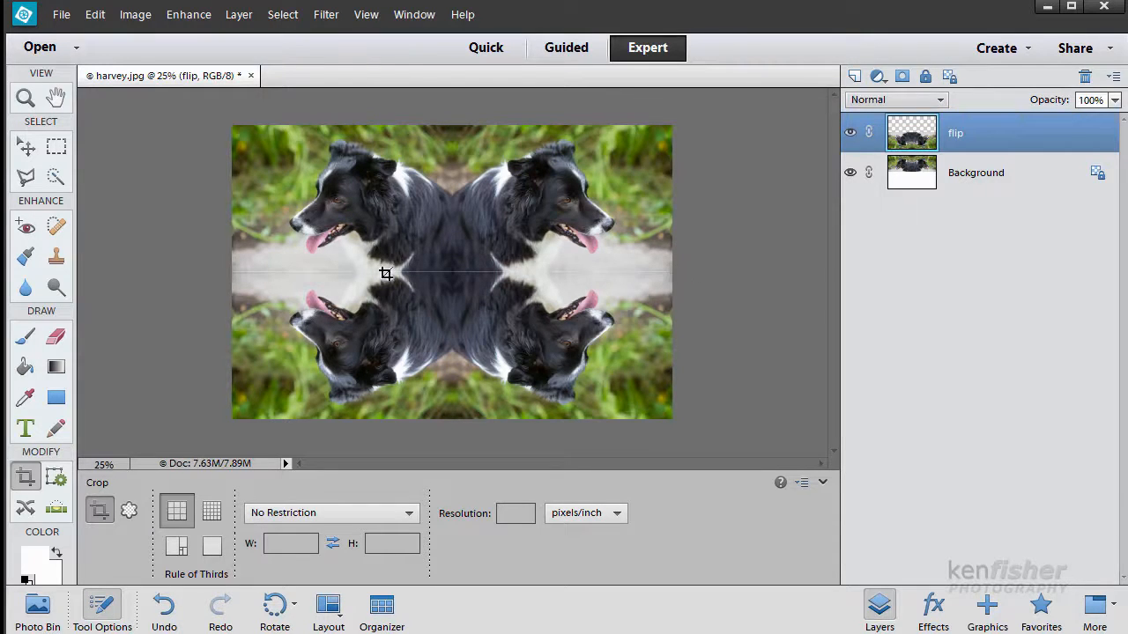
mouse_move(696, 271)
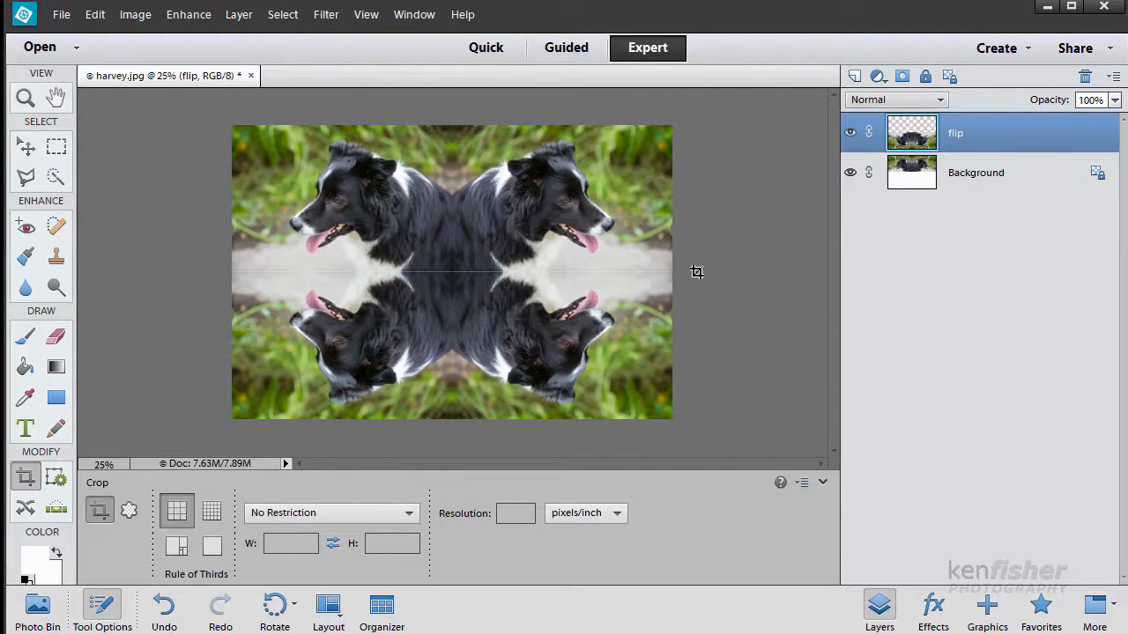
mouse_move(786, 197)
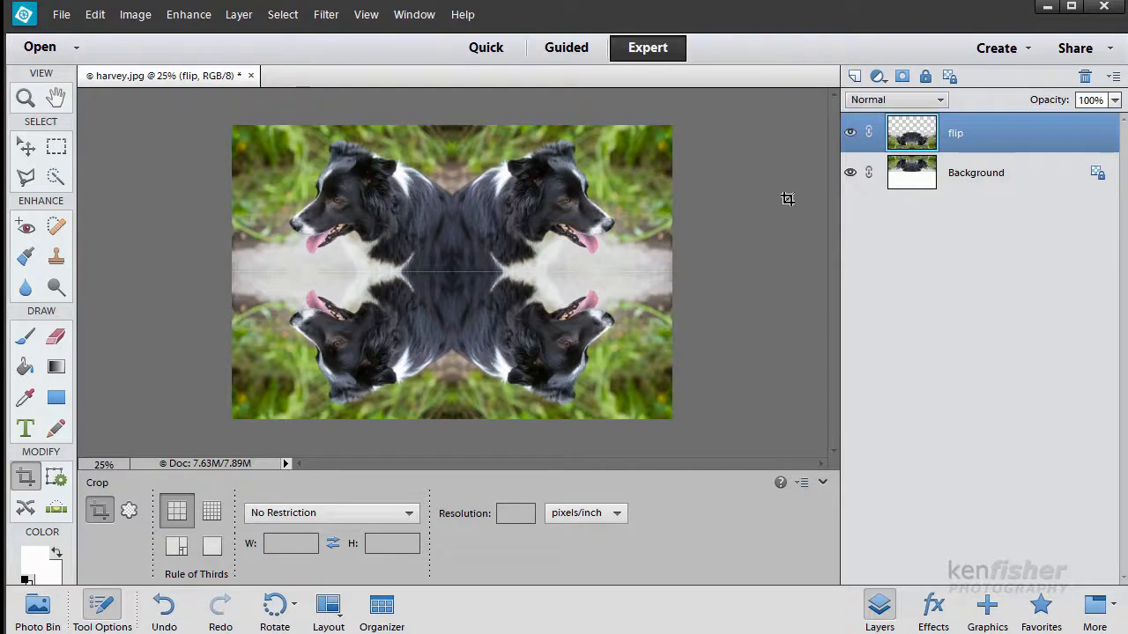
mouse_move(1013, 145)
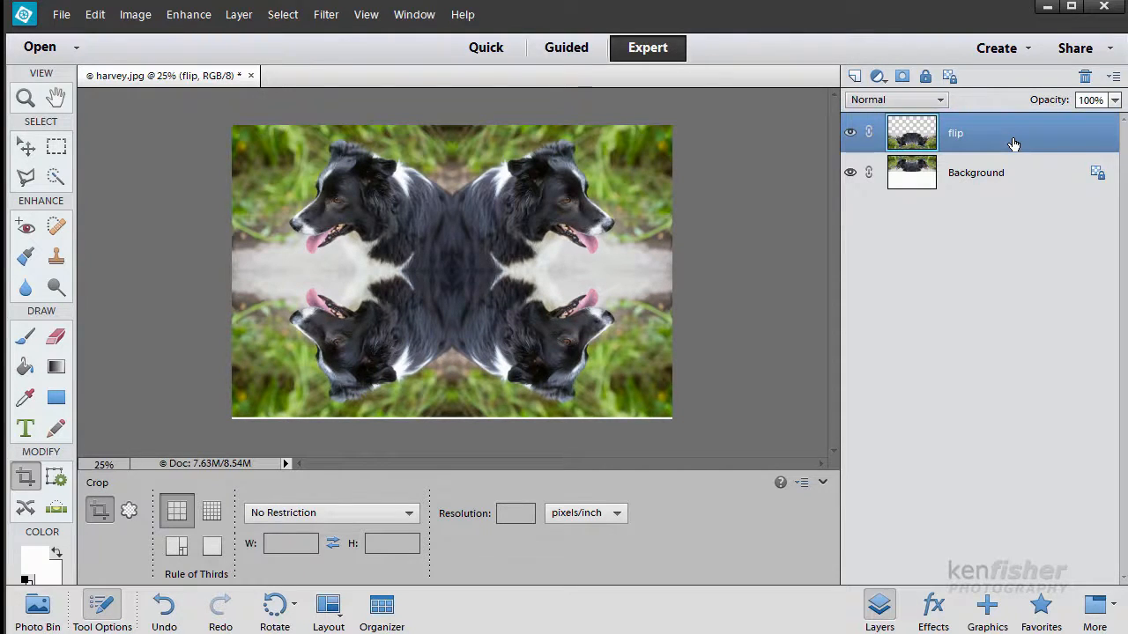
mouse_move(585, 418)
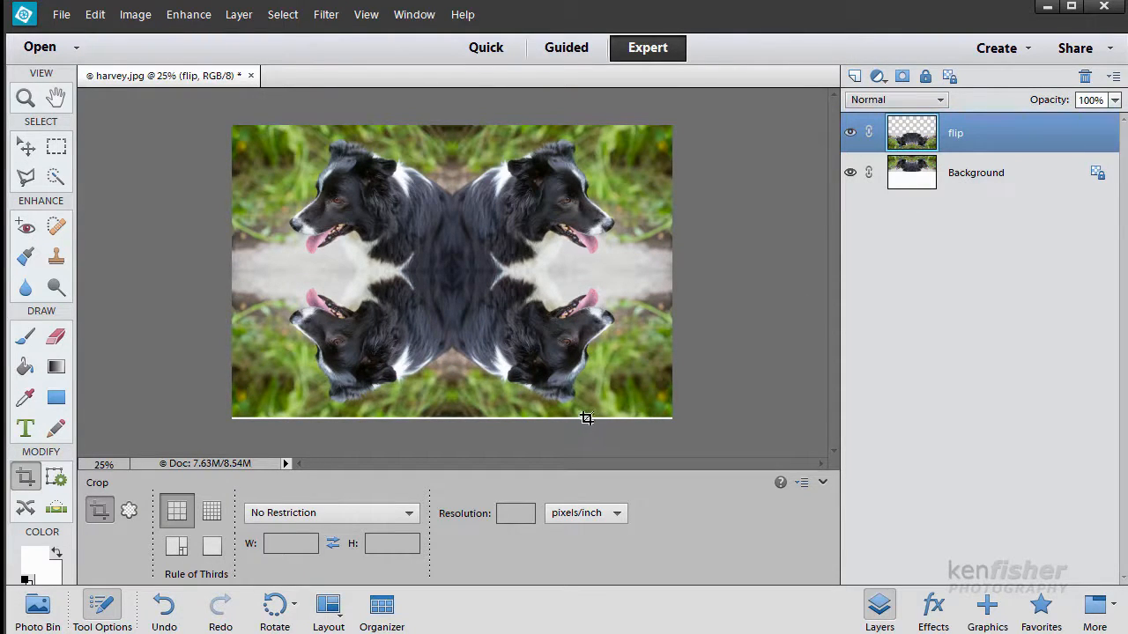
mouse_move(204, 140)
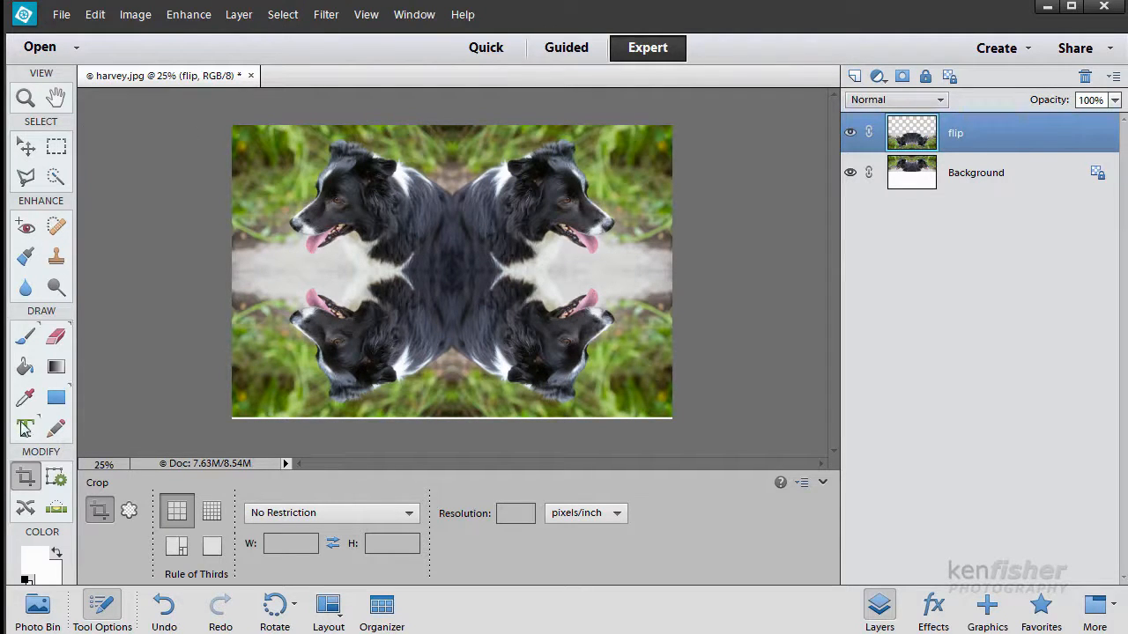
mouse_move(243, 123)
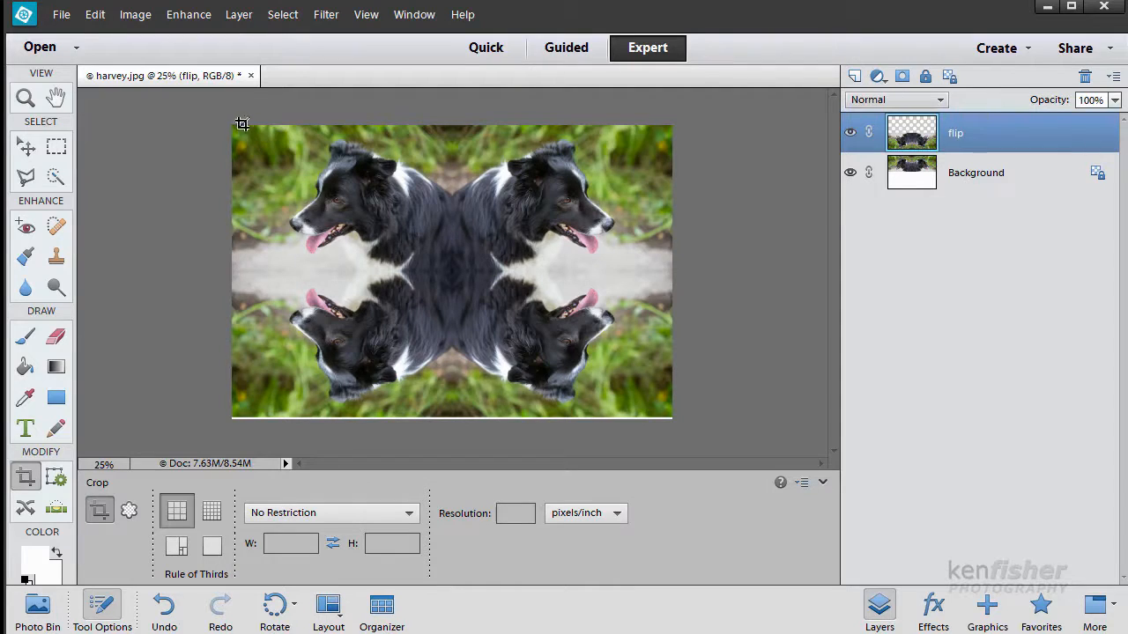
Crop from the image's top-left to bottom-right corner and apply it
left_click_drag(243, 124, 543, 345)
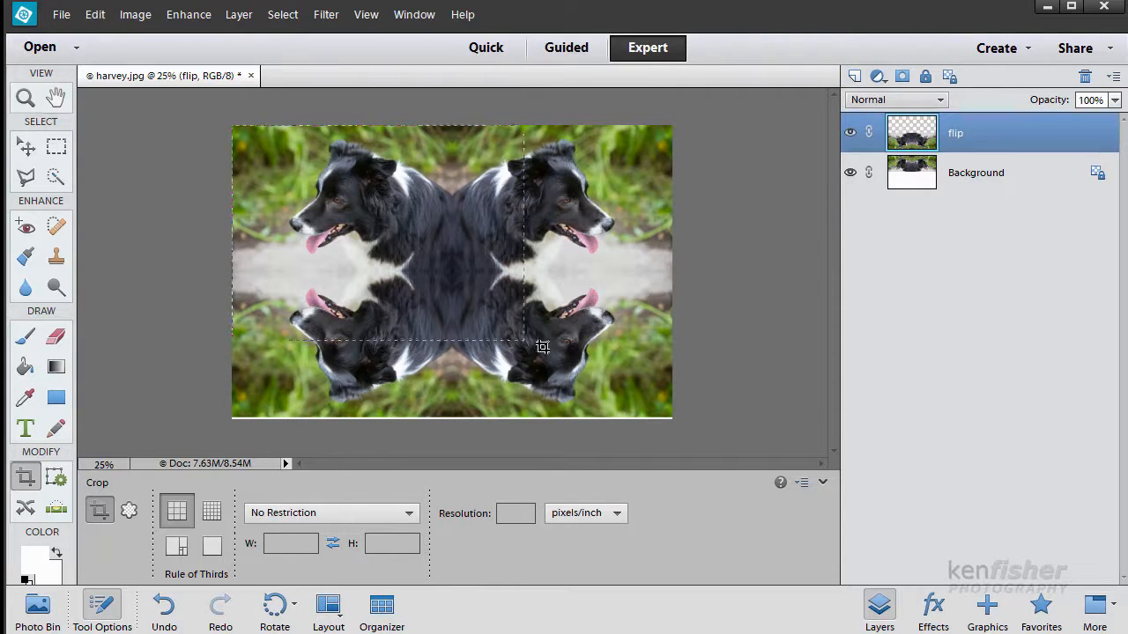
left_click_drag(543, 346, 673, 412)
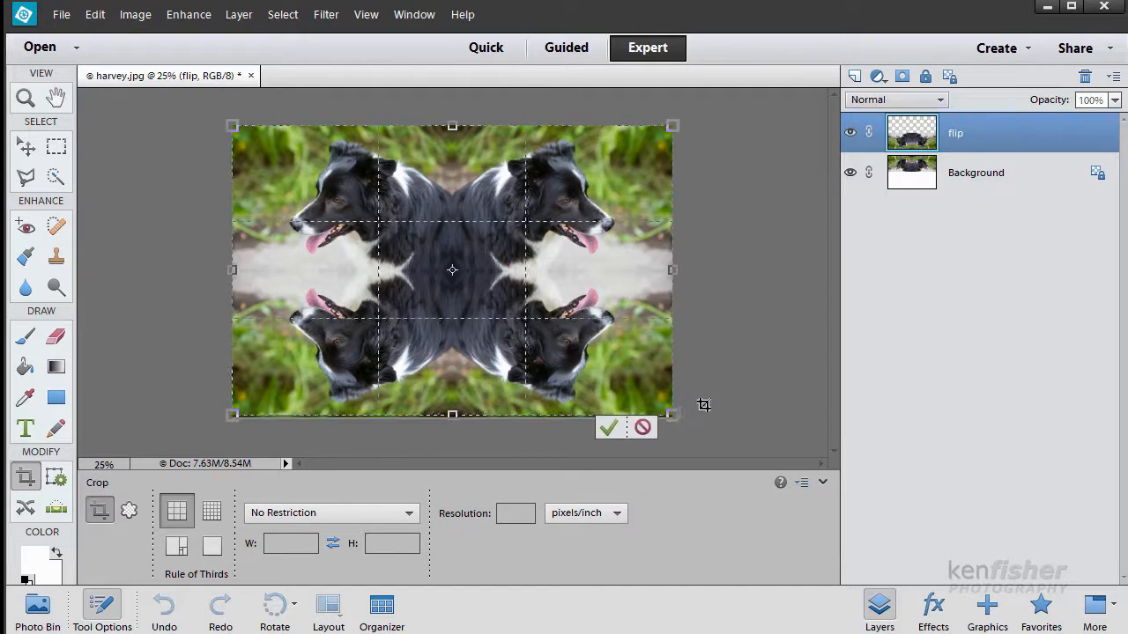
left_click(609, 429)
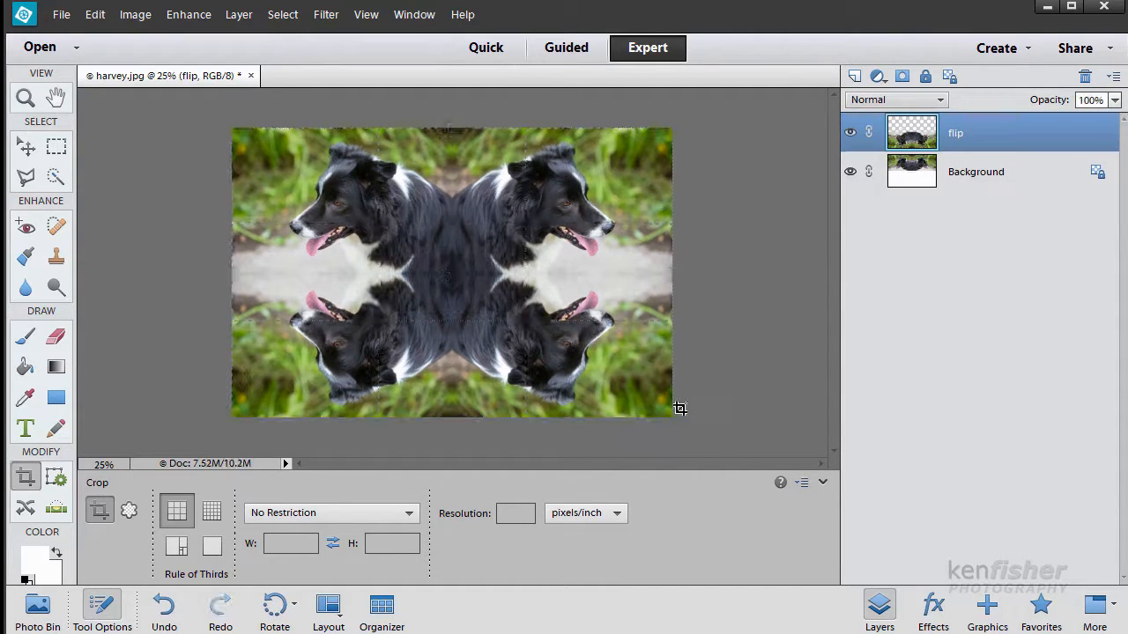
mouse_move(804, 310)
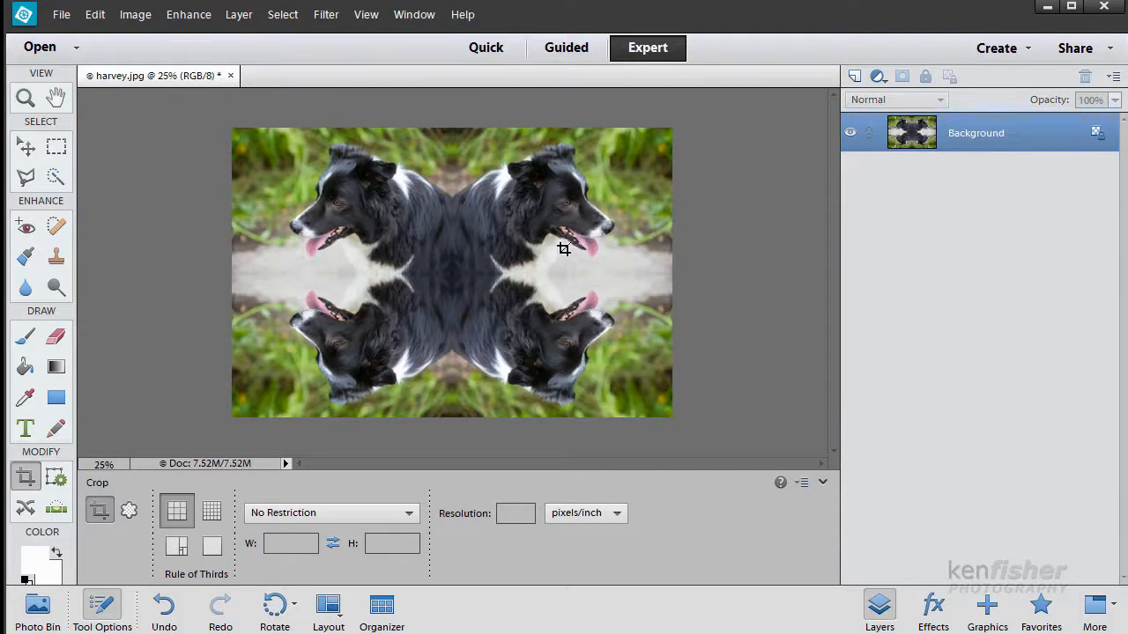
mouse_move(351, 215)
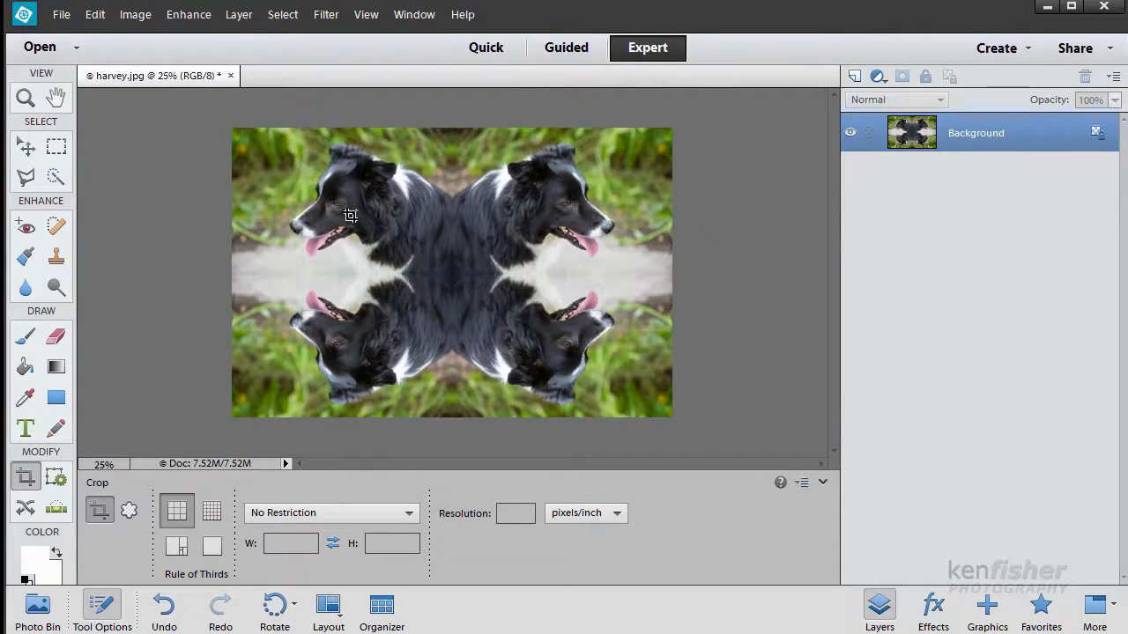